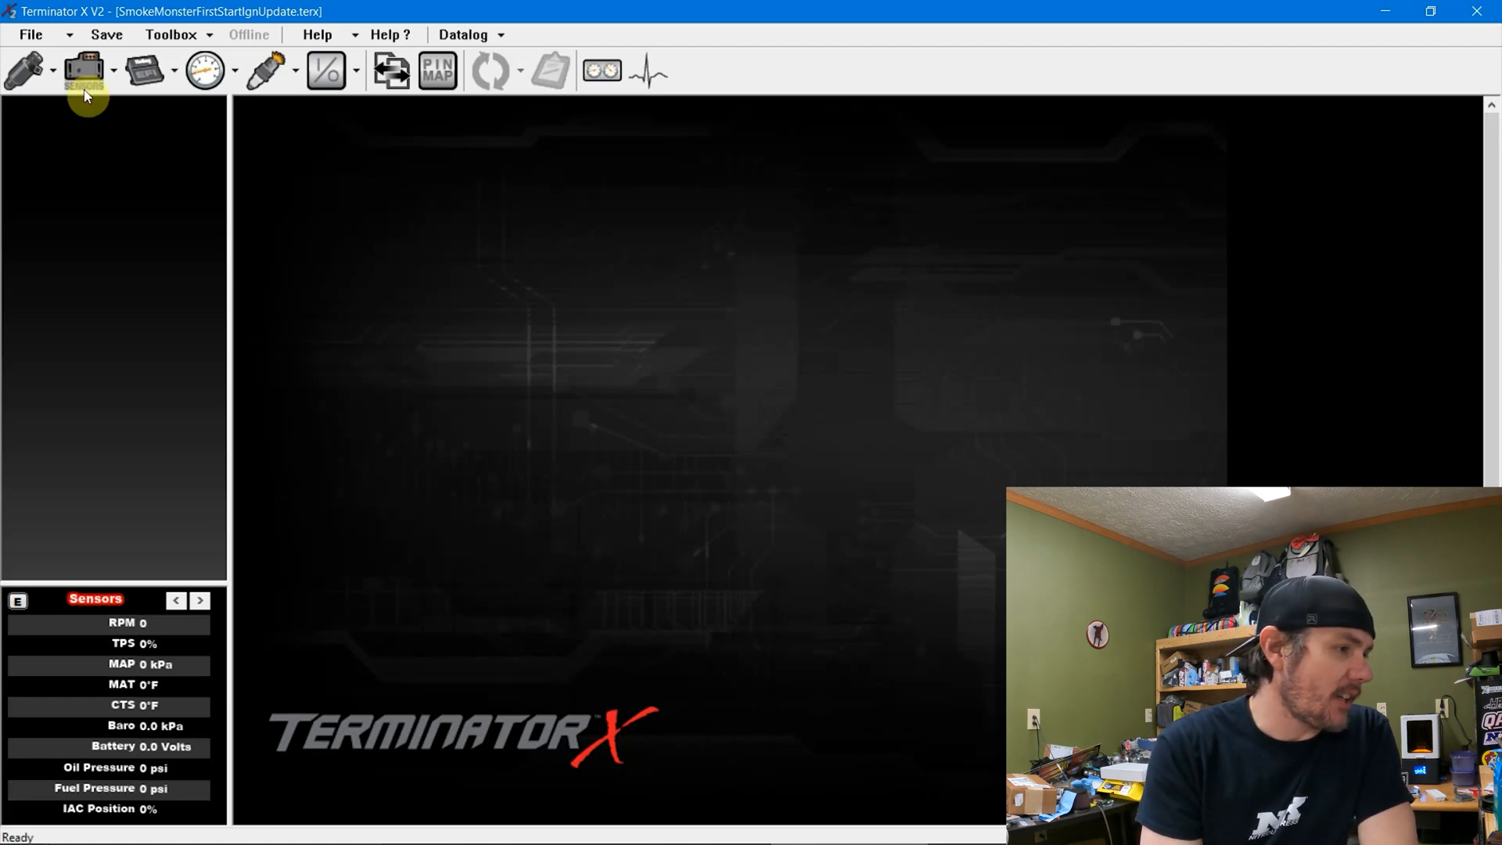
Set the coolant temperature sensor to GM LSx CTS in the Sensors settings
left_click(83, 71)
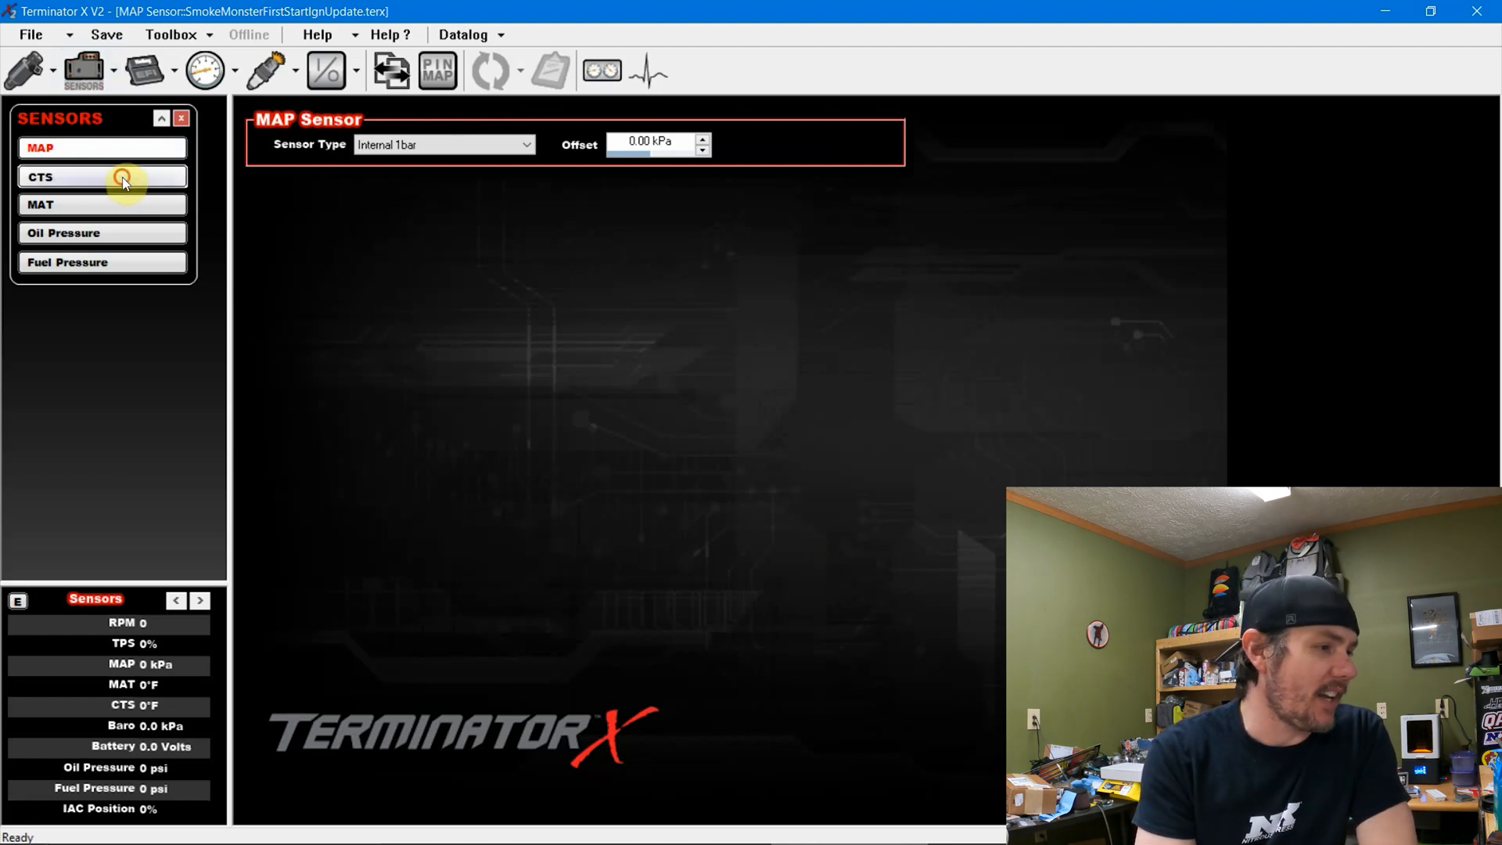
left_click(525, 144)
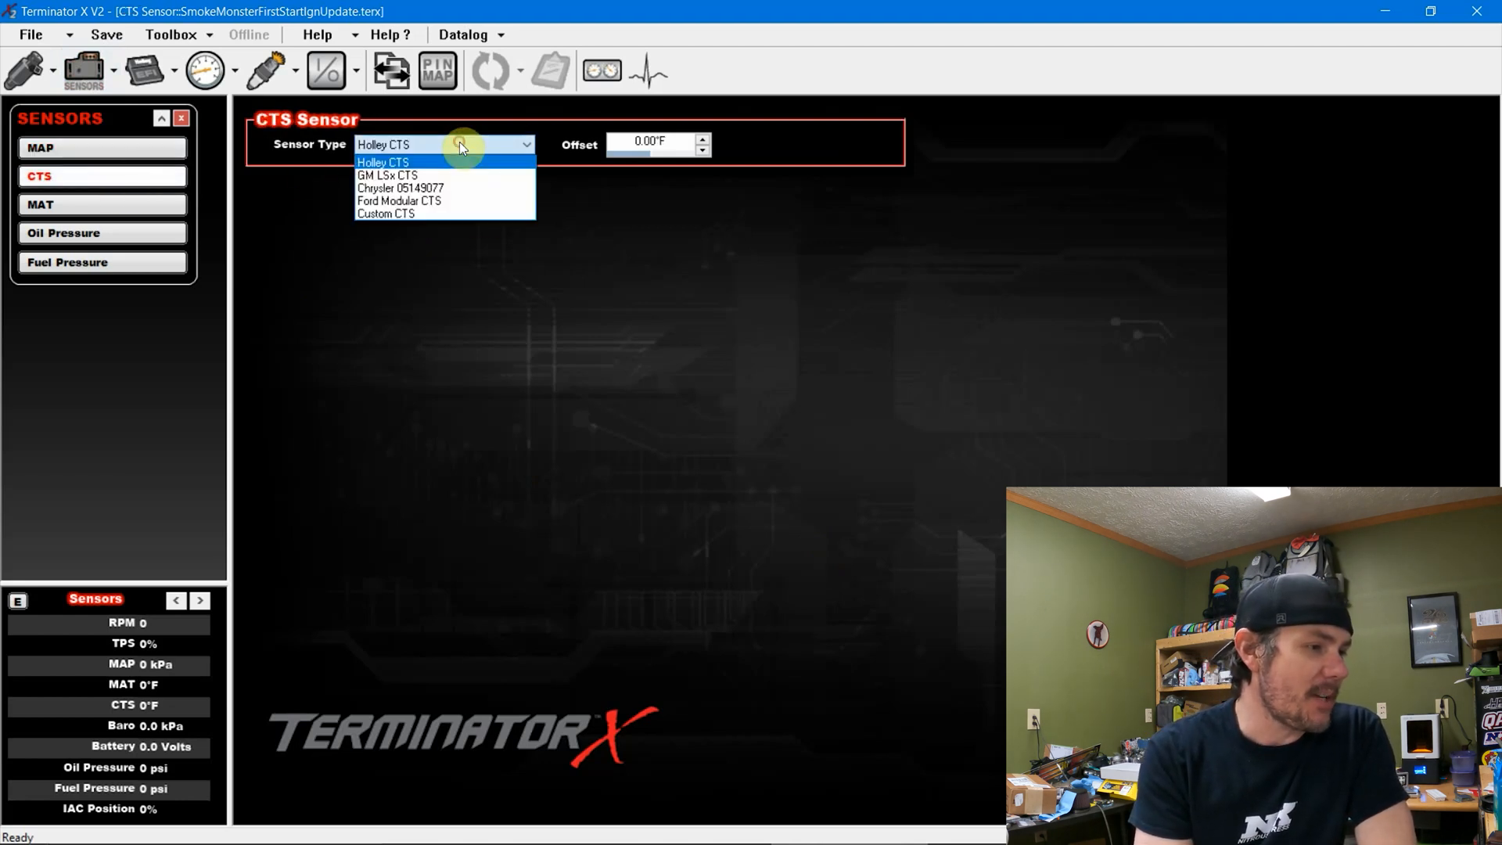
left_click(386, 175)
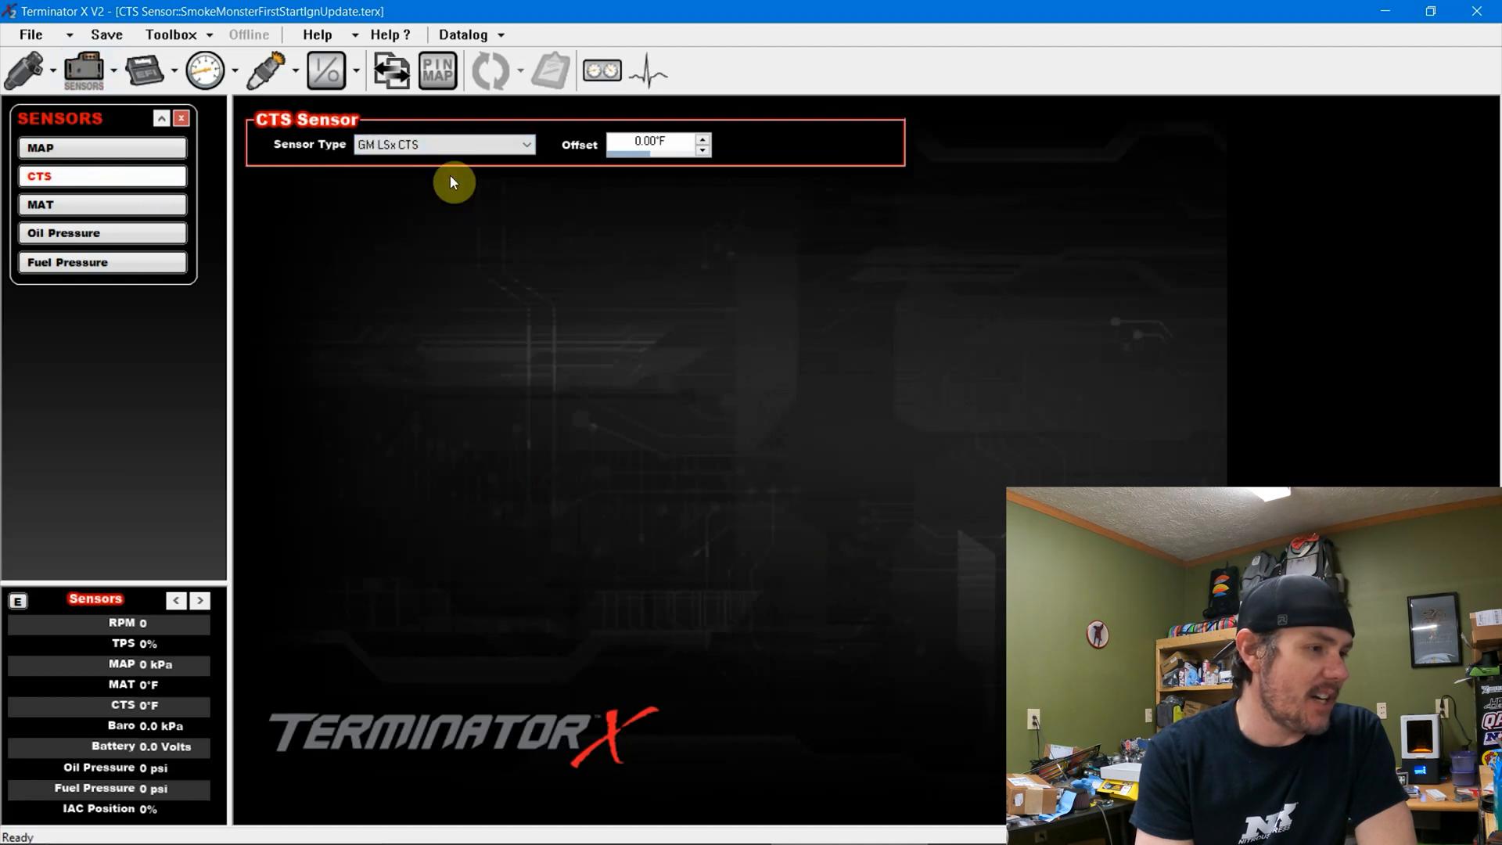
mouse_move(690, 204)
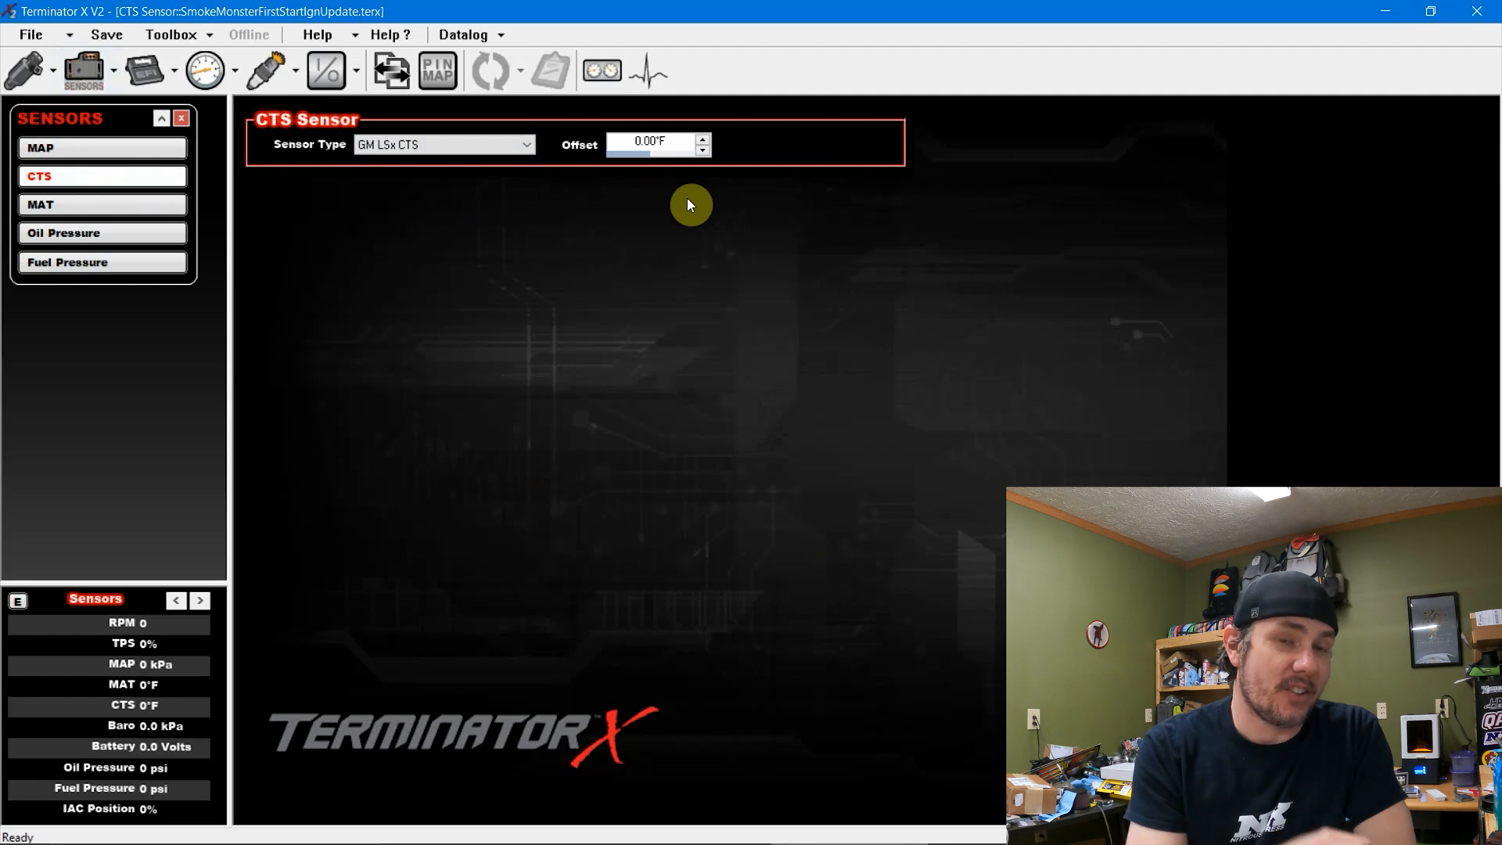
Set the manifold air temperature sensor to GM LSx MAT, leaving oil pressure selected
left_click(102, 203)
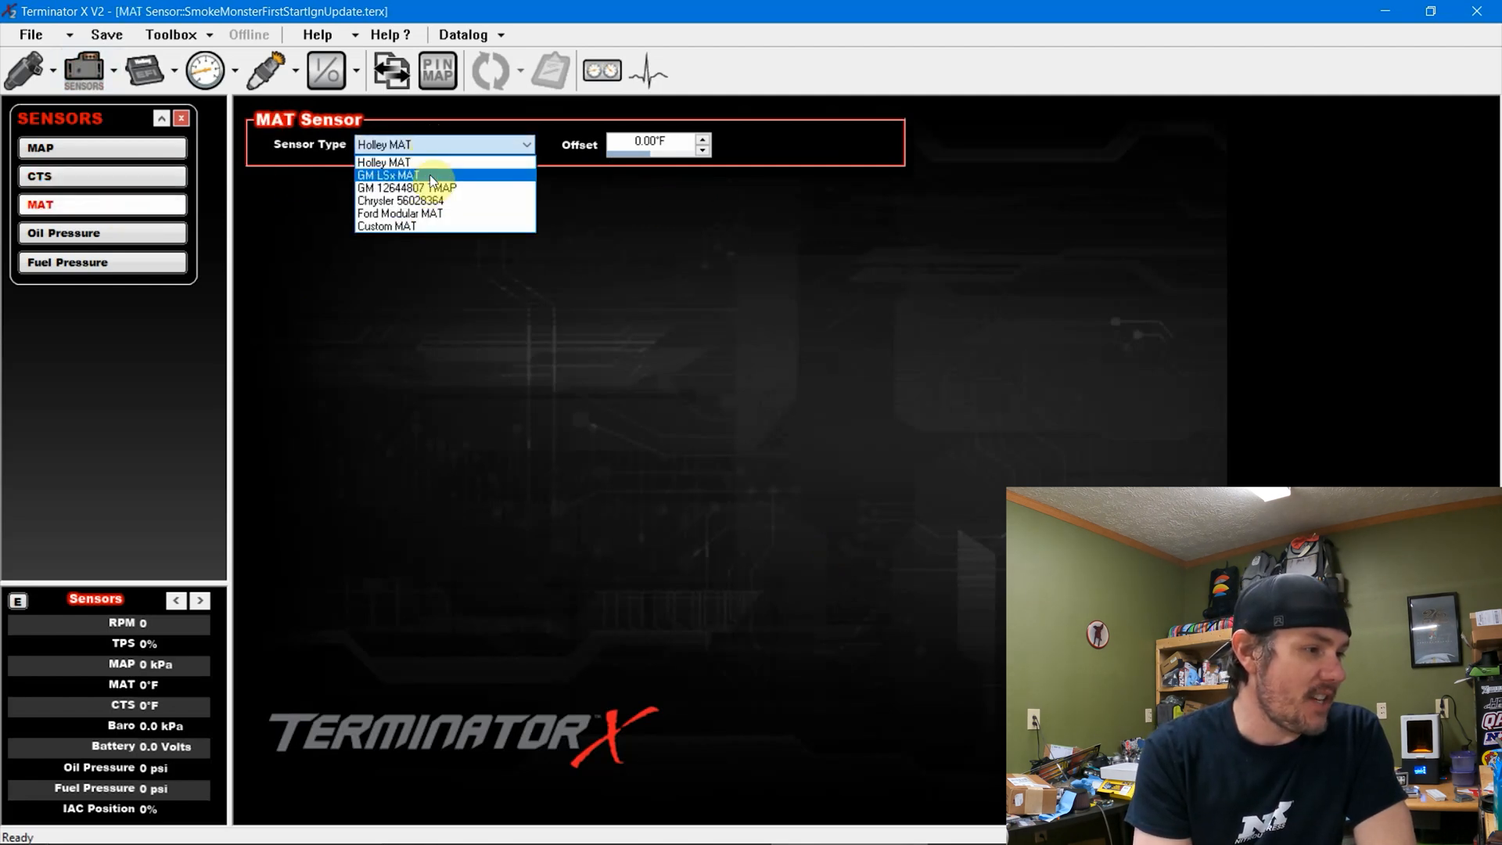
left_click(386, 174)
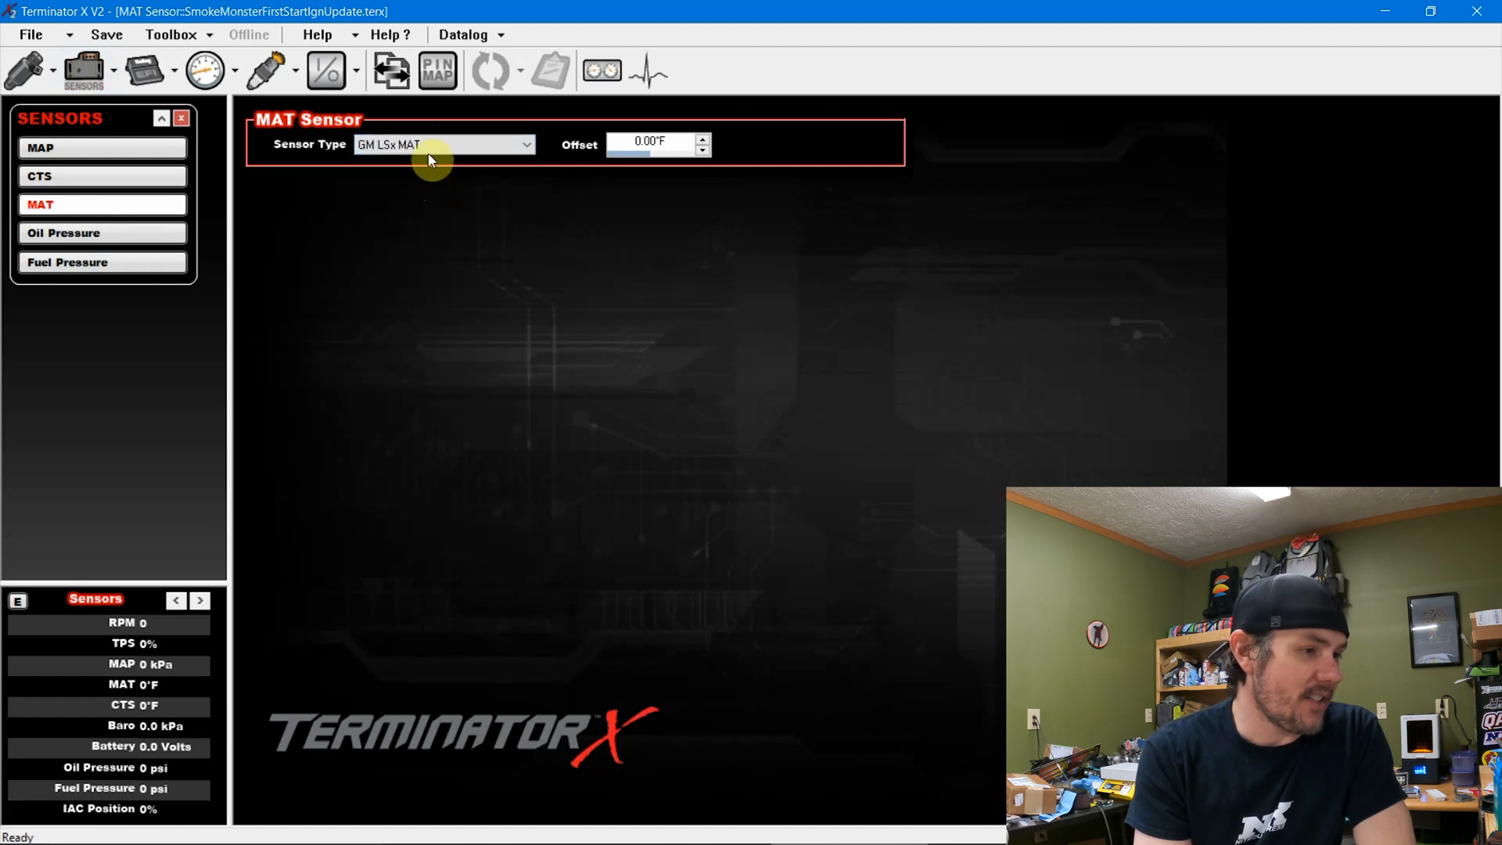
mouse_move(139, 239)
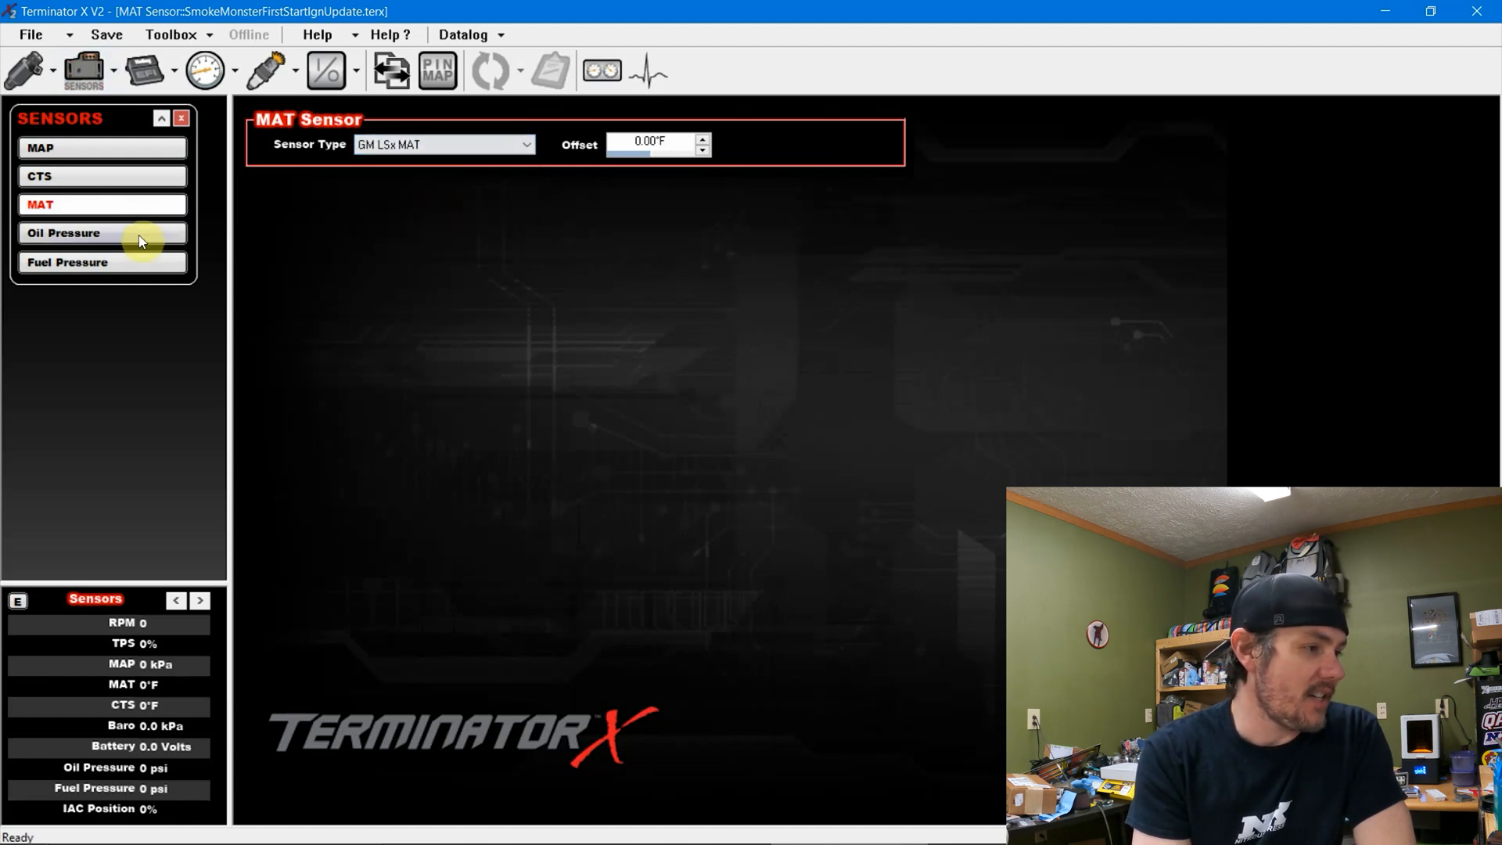
left_click(63, 233)
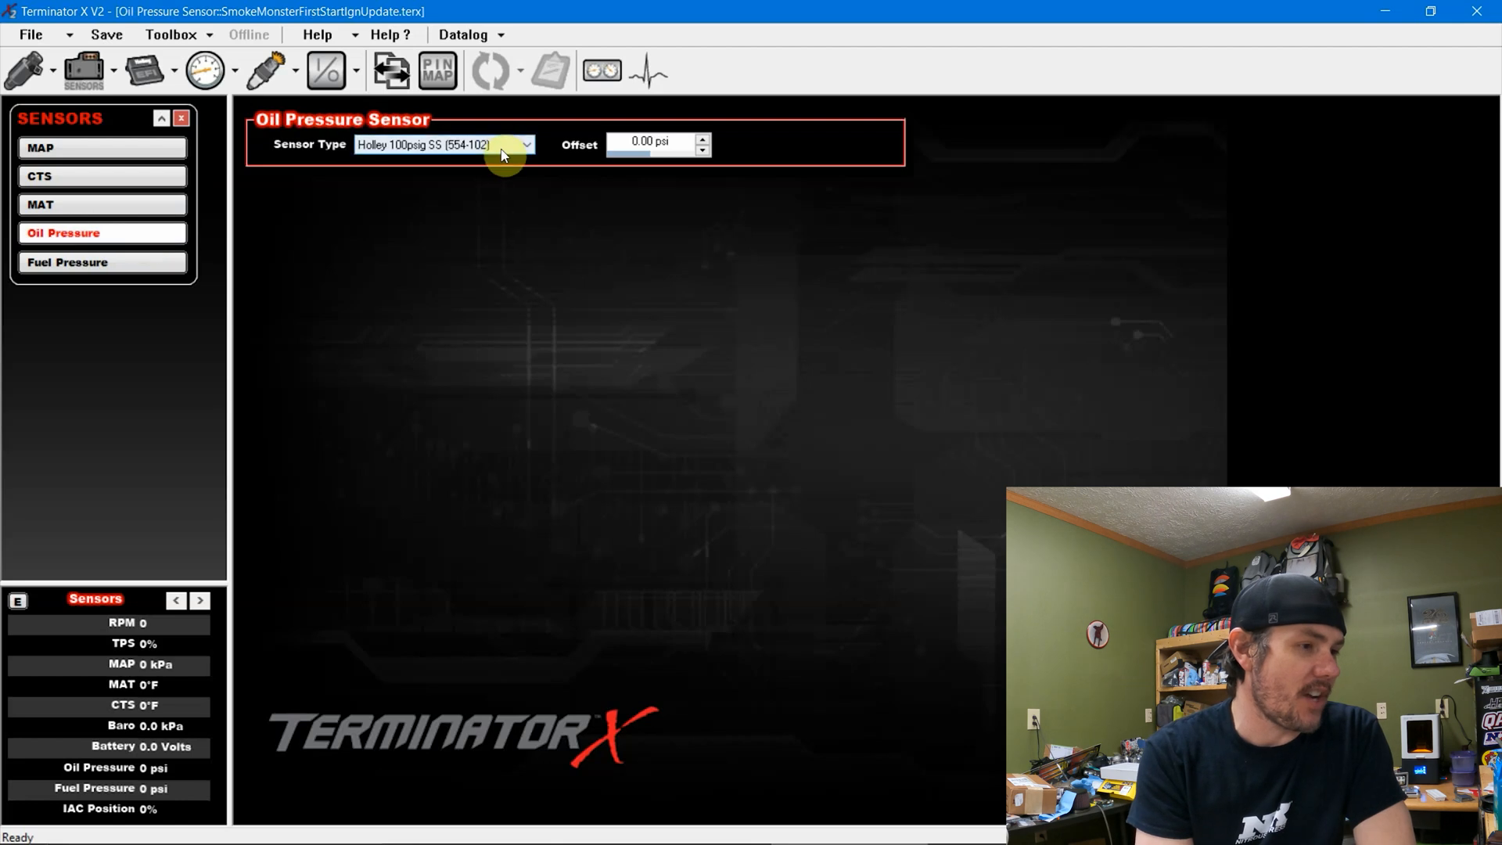
Make oil pressure a Custom Pressure sensor with voltages smoothed from 0.50 to 4.50 V
left_click(526, 144)
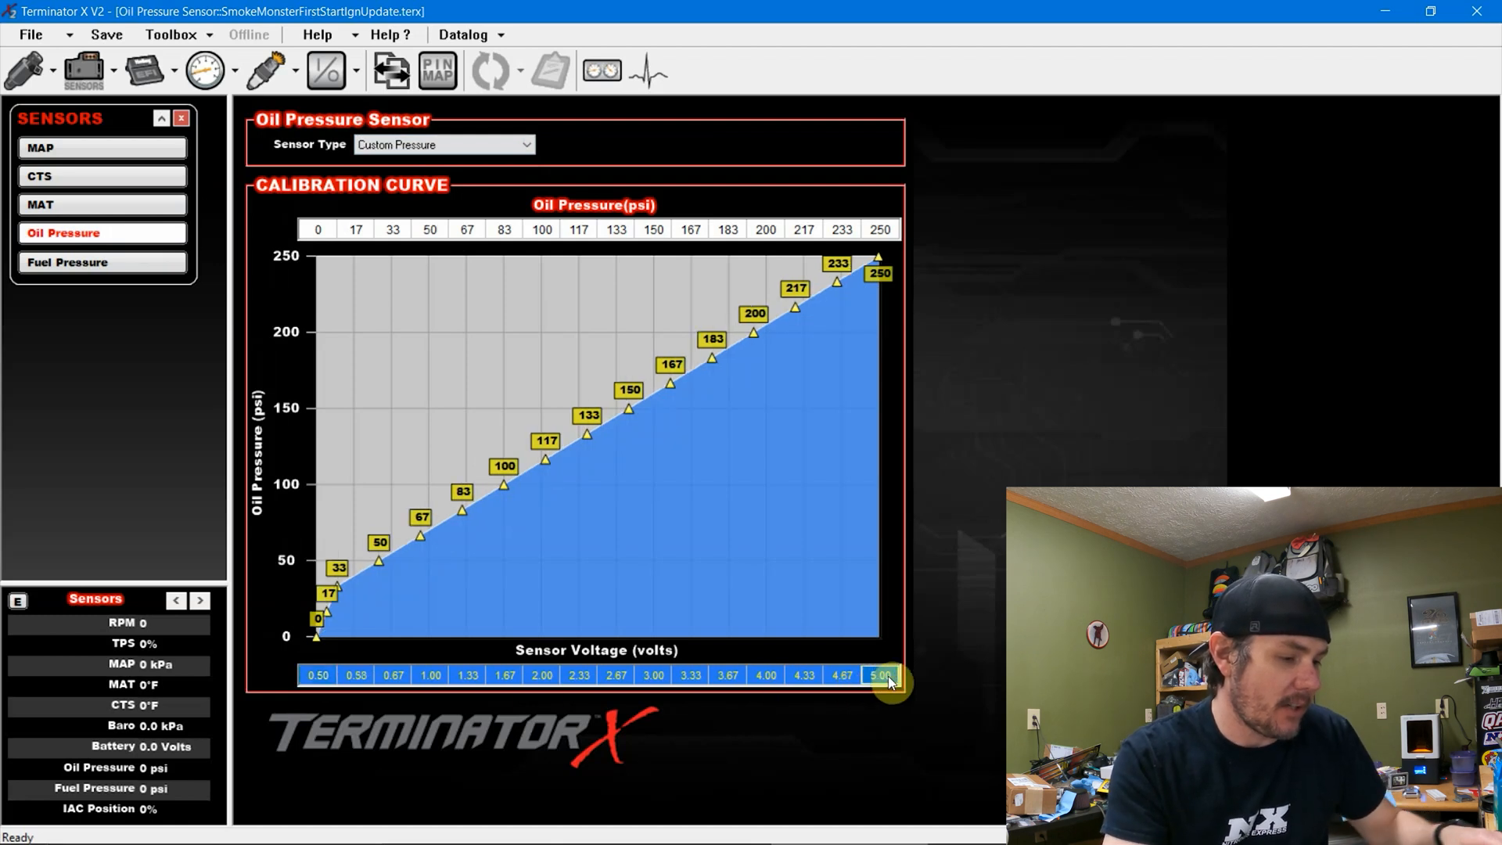
type("4.50")
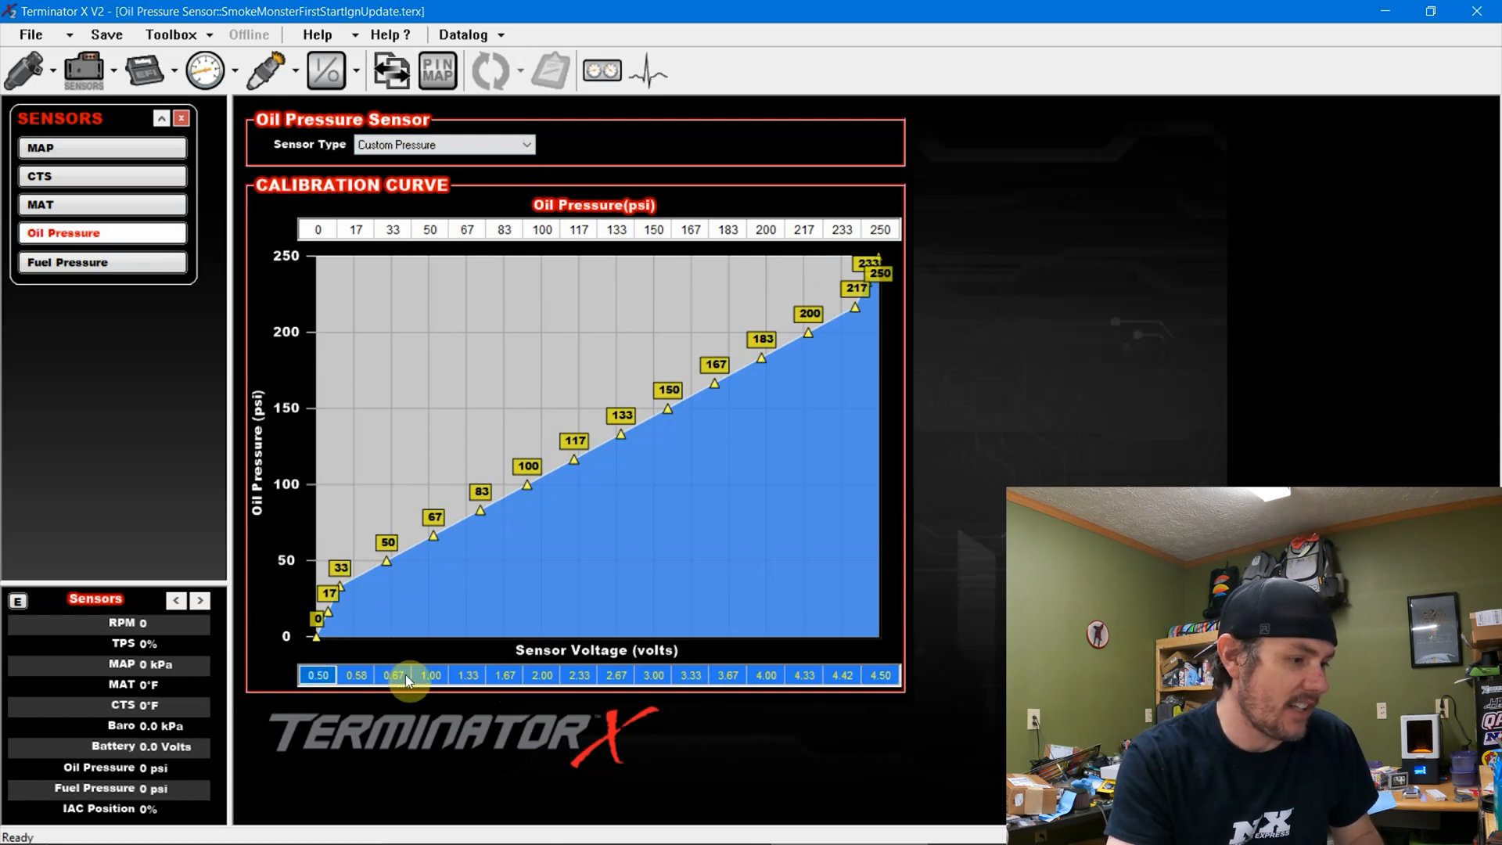
right_click(878, 674)
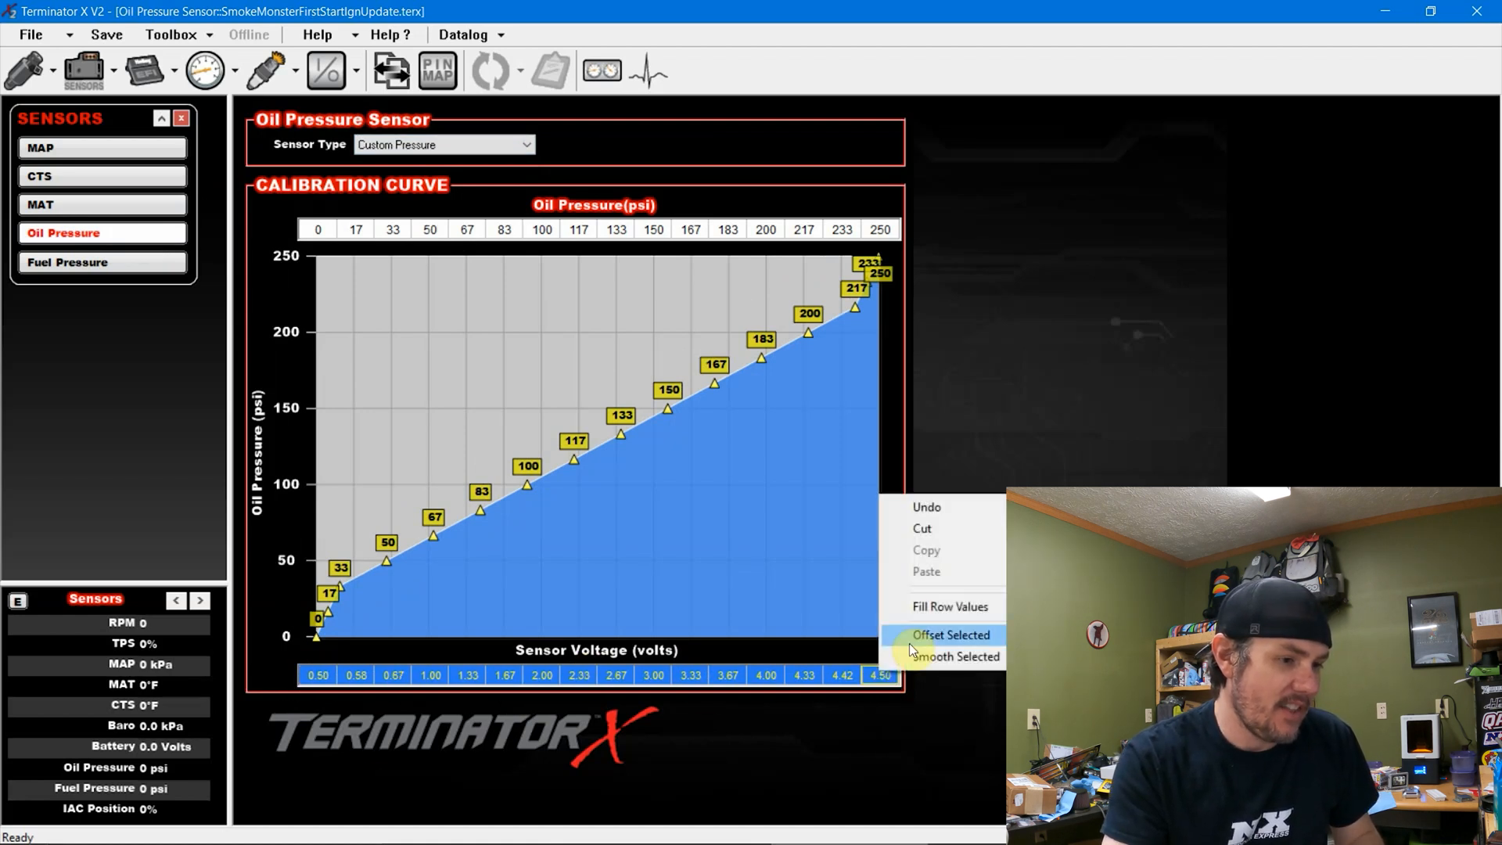
left_click(320, 704)
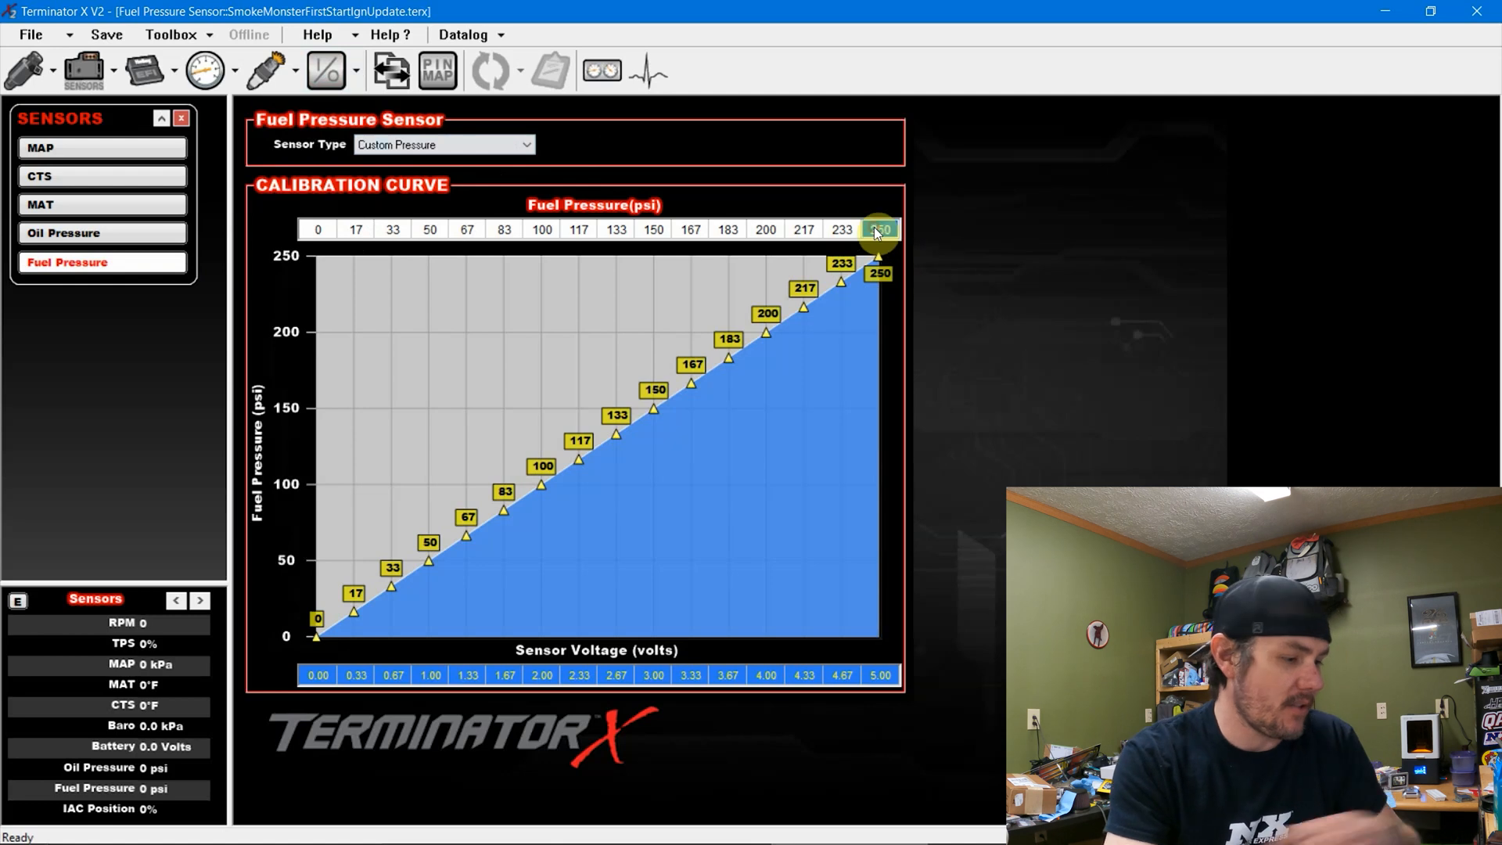
Fill fuel pressure values 0–100 psi and spread voltages evenly from 0.50 to 4.50 V
left_click_drag(877, 272, 876, 483)
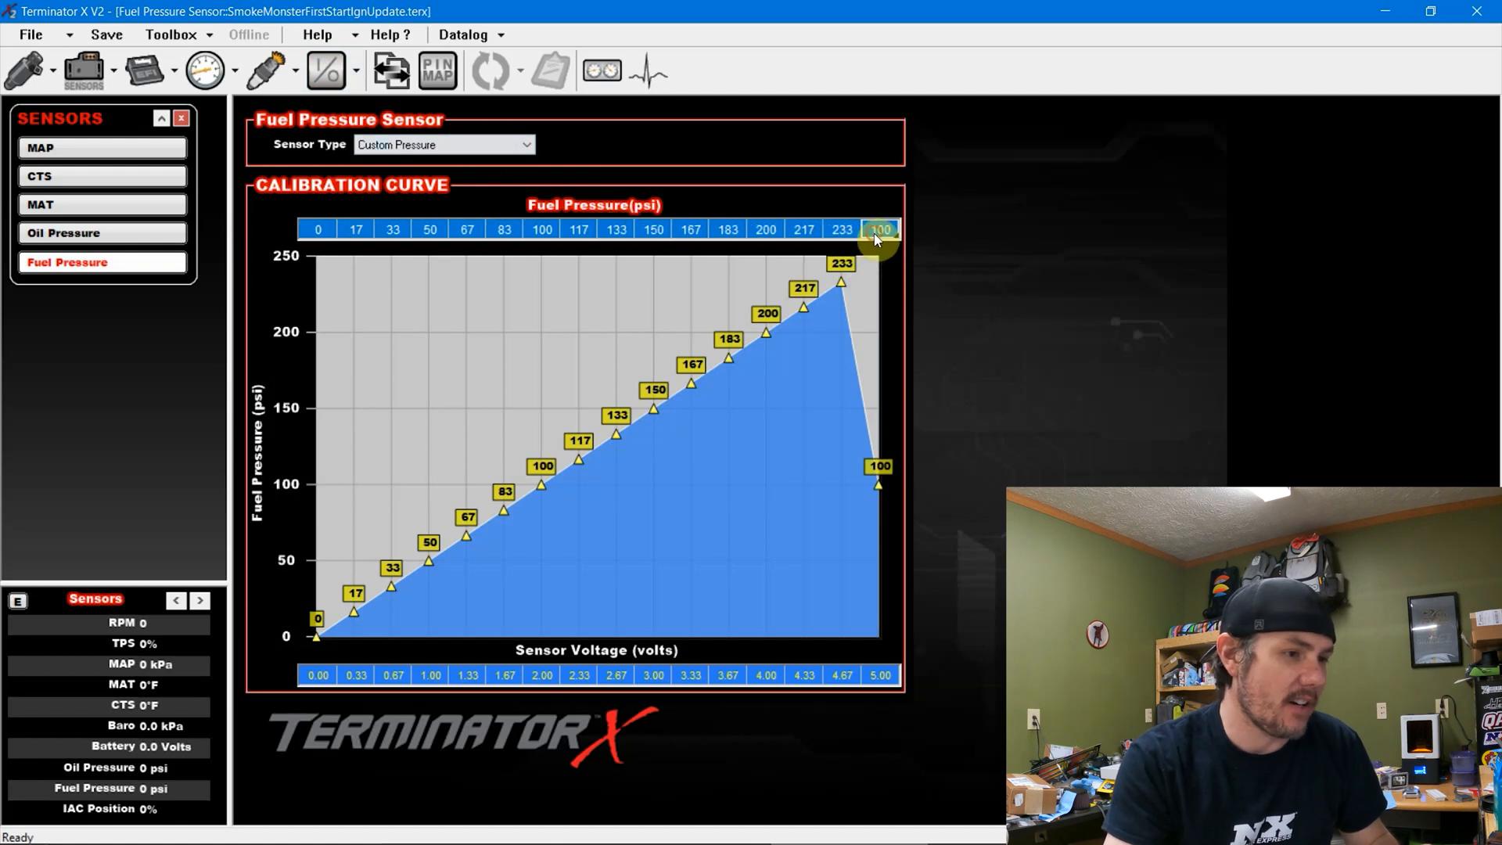
right_click(878, 229)
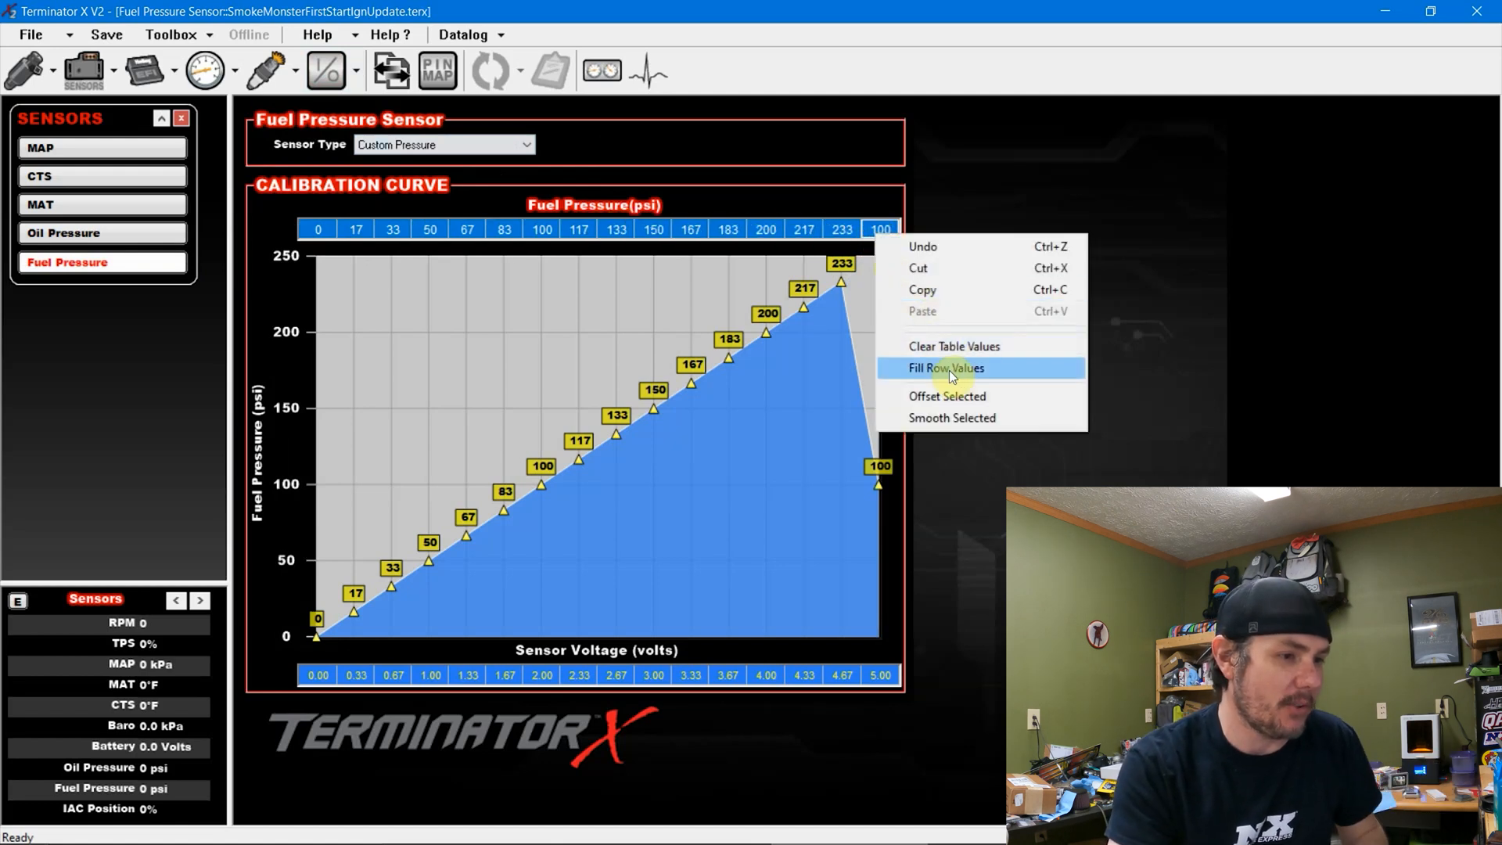
left_click(945, 368)
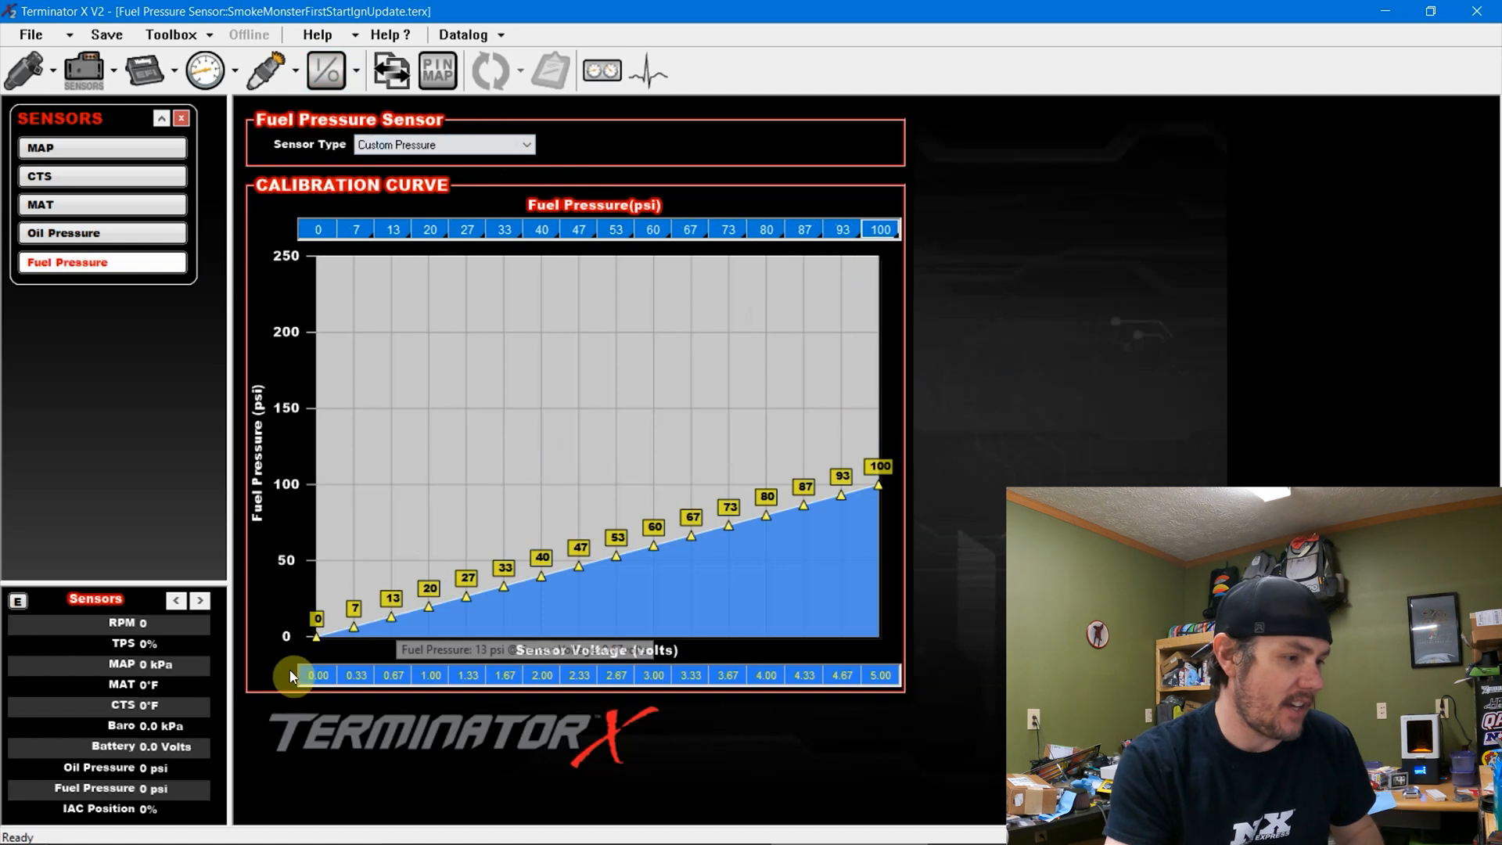
left_click(318, 676)
type("0.5")
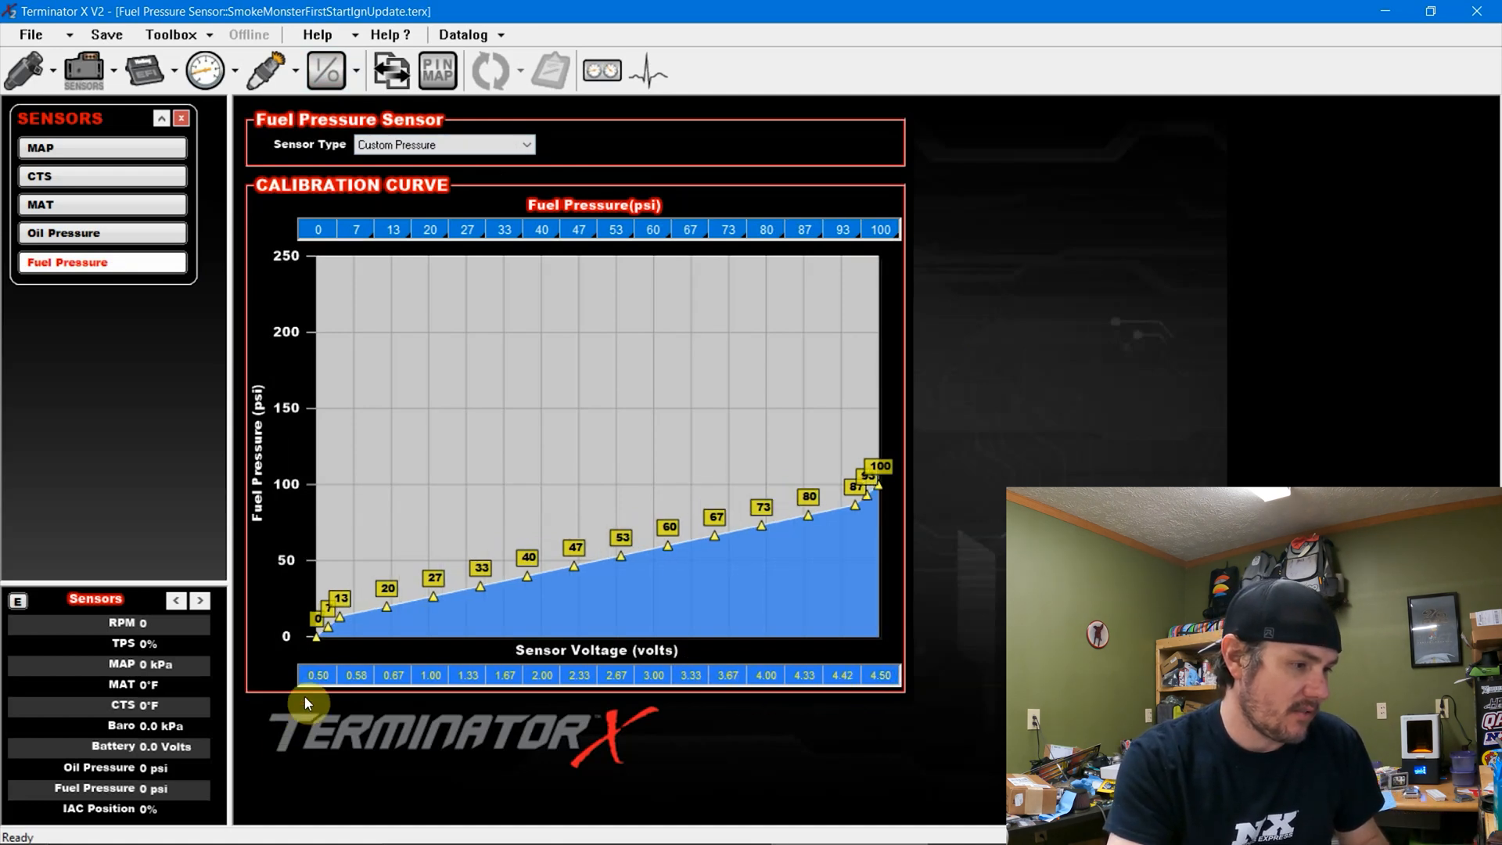
left_click(539, 676)
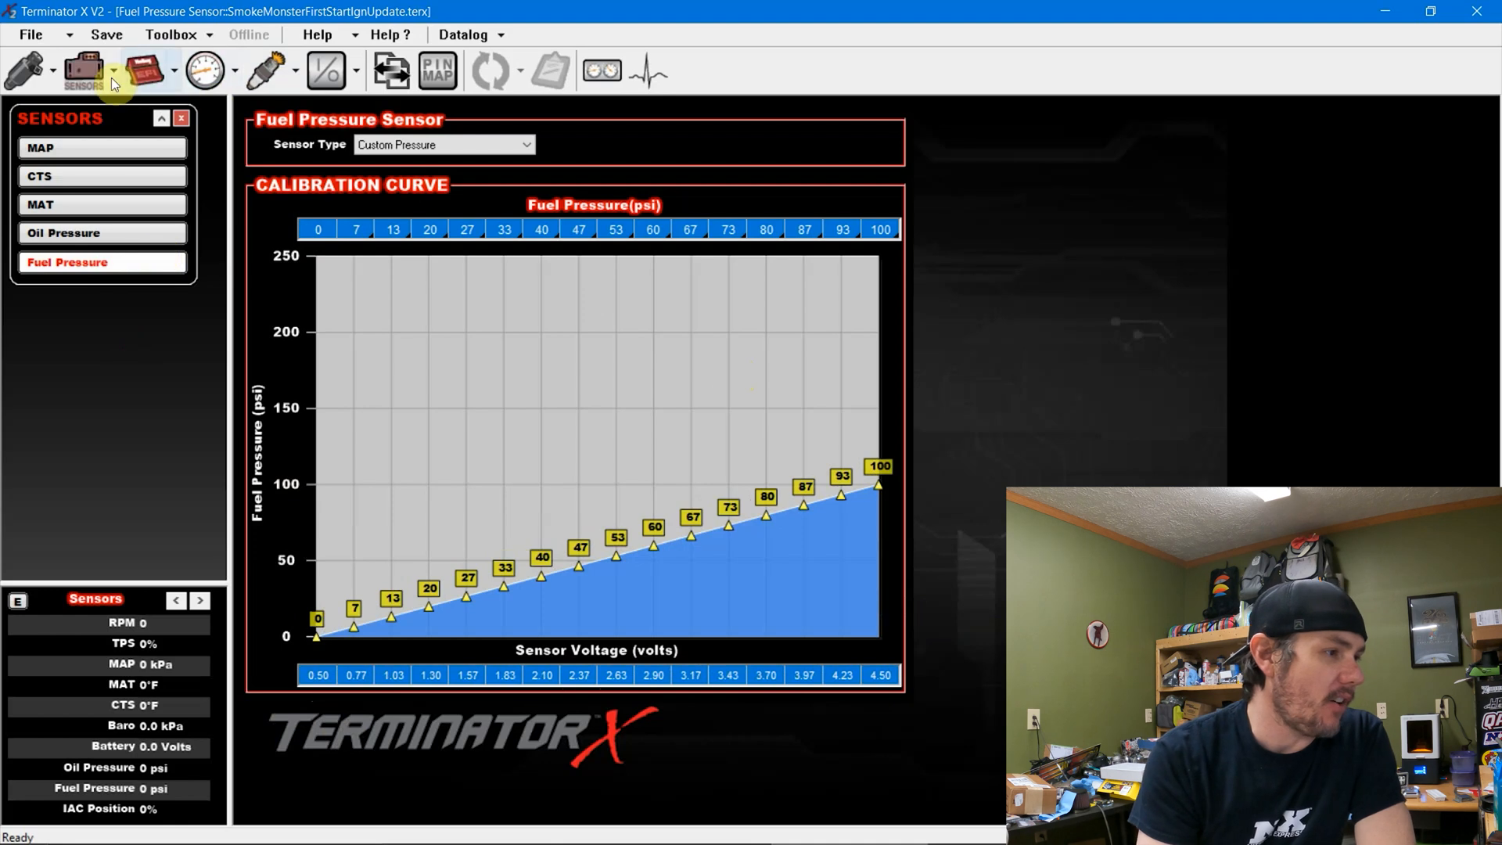
In Sensor Scaling/Warnings, set the oil pressure display maximum to 100 psi
left_click(83, 71)
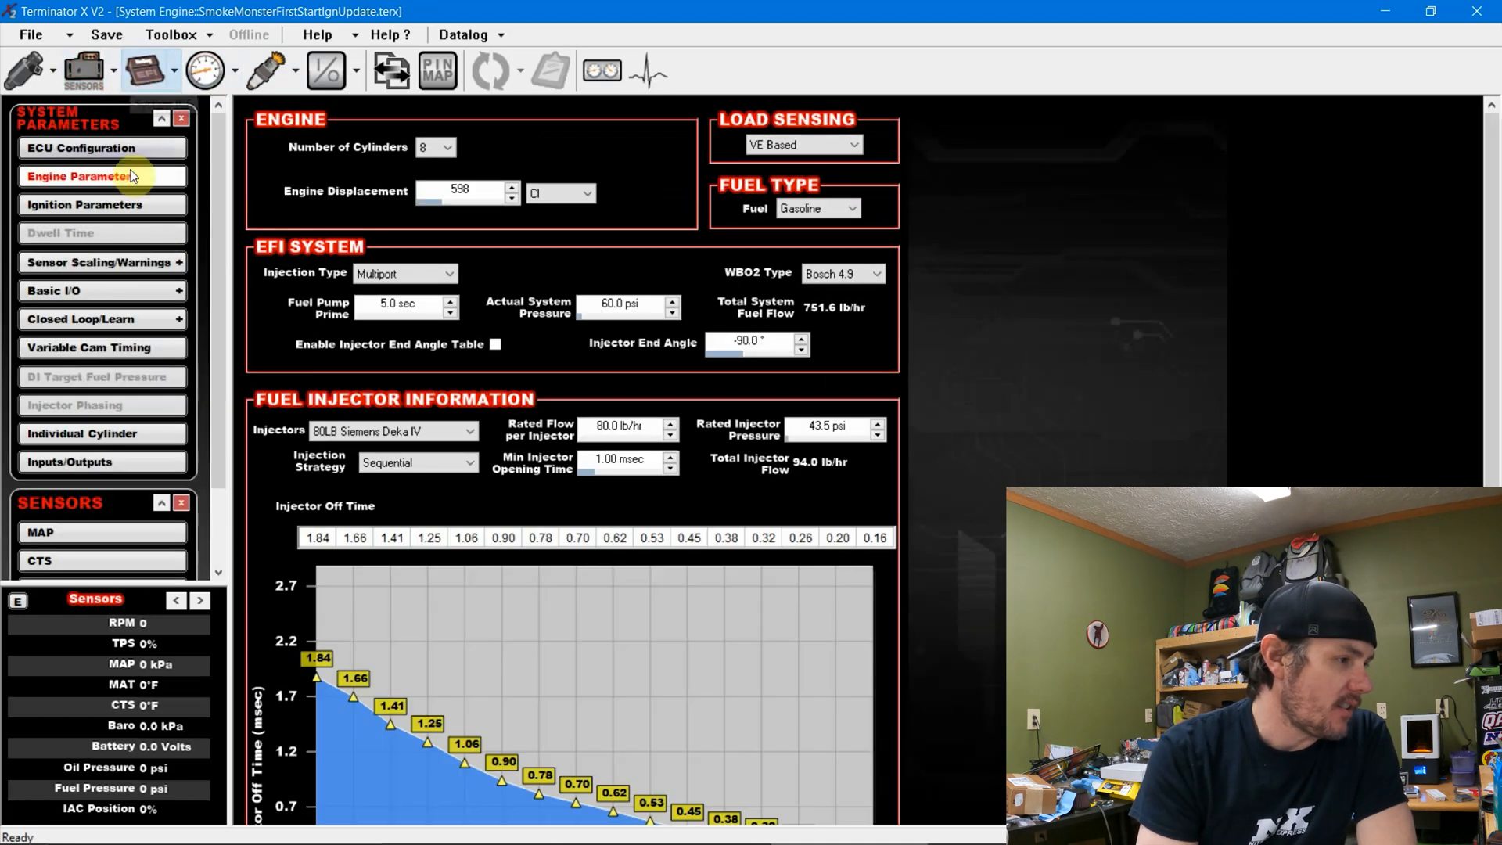
left_click(100, 261)
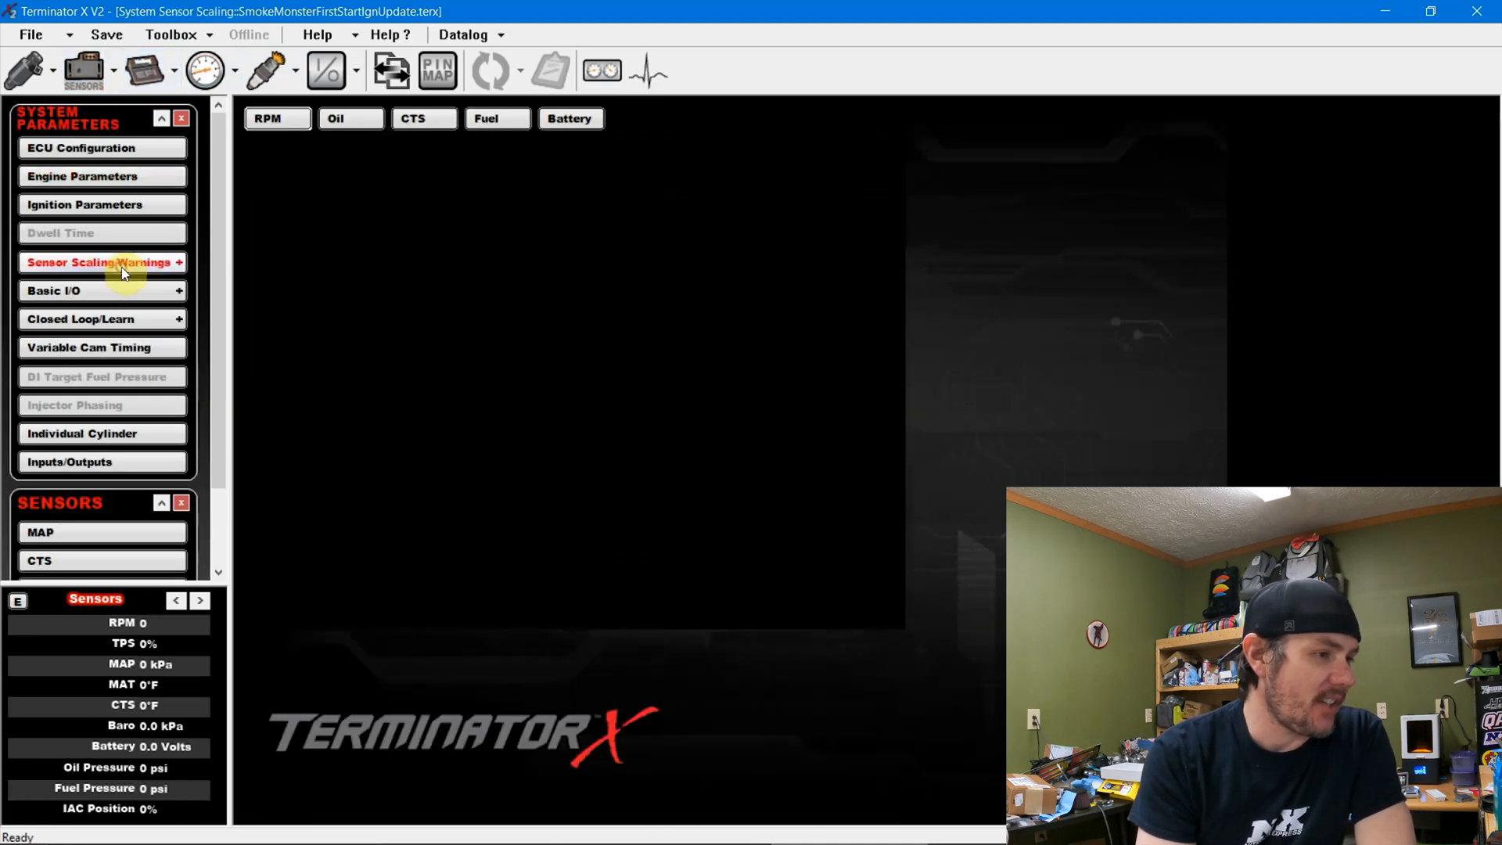
left_click(335, 117)
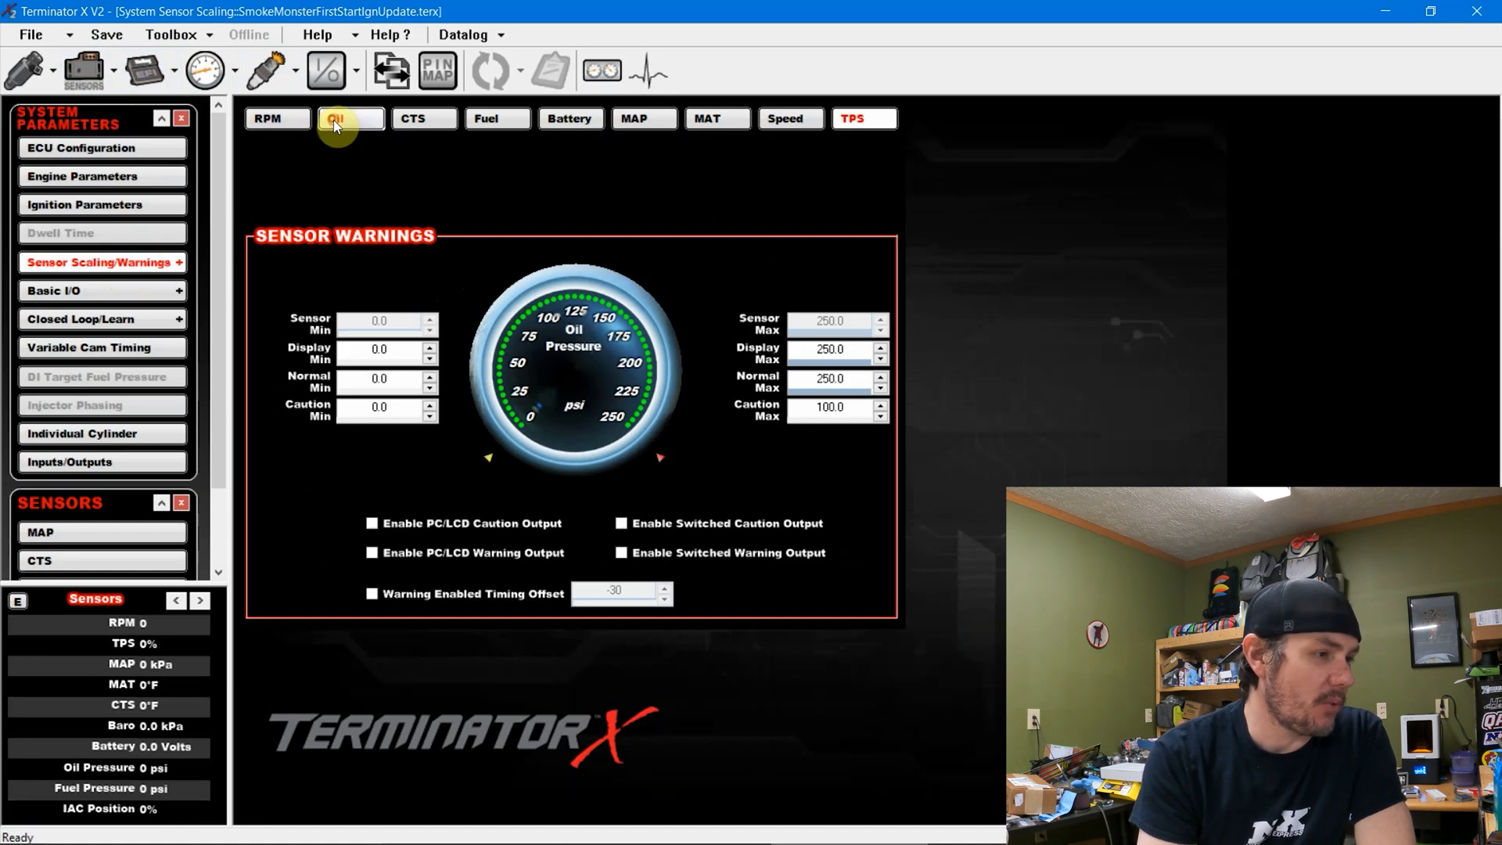
left_click(336, 118)
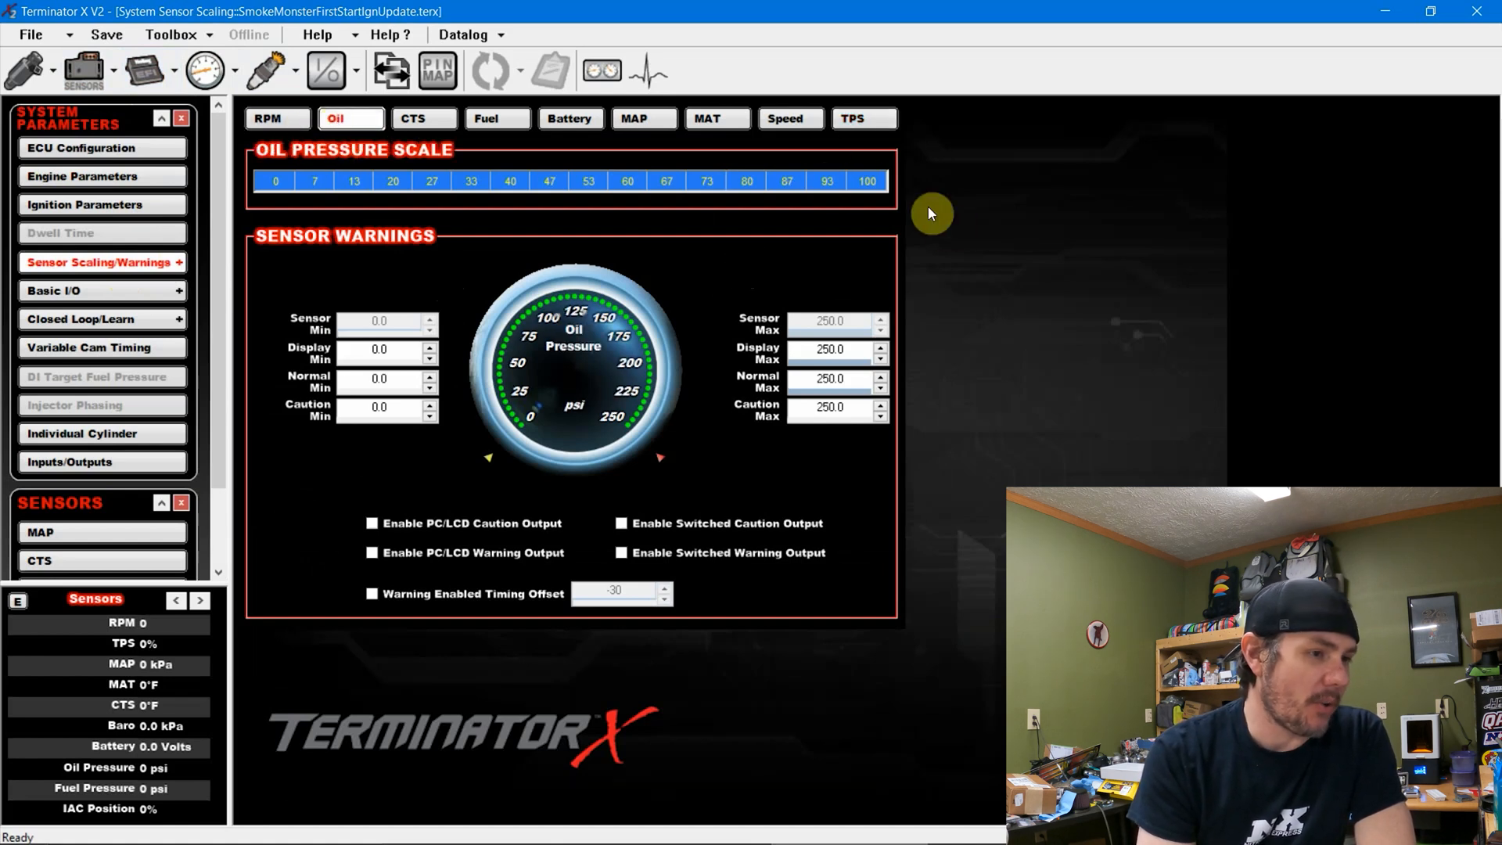
mouse_move(835, 223)
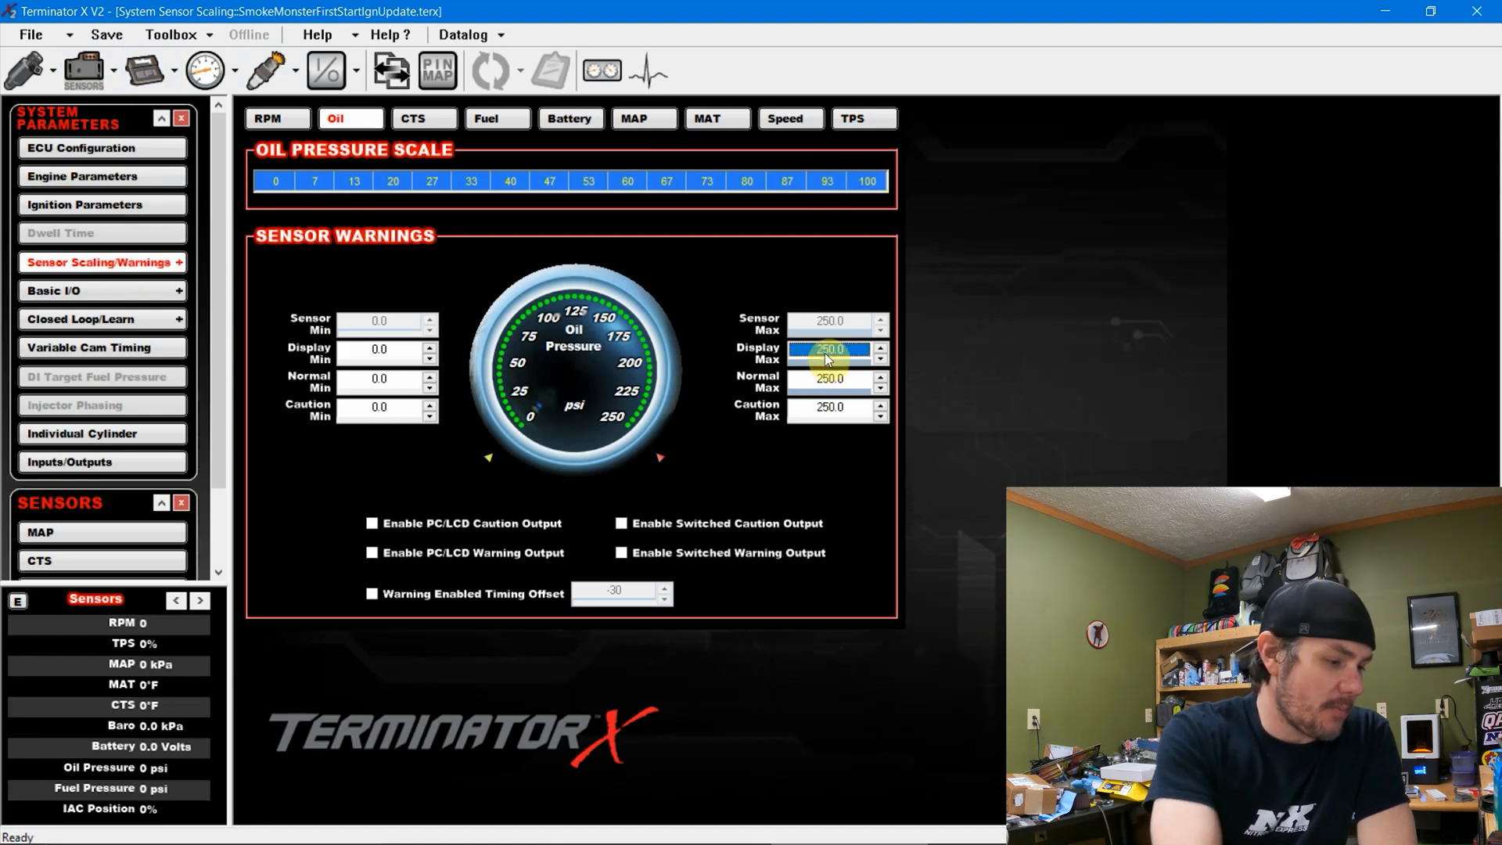
type("100")
left_click(838, 378)
type("80")
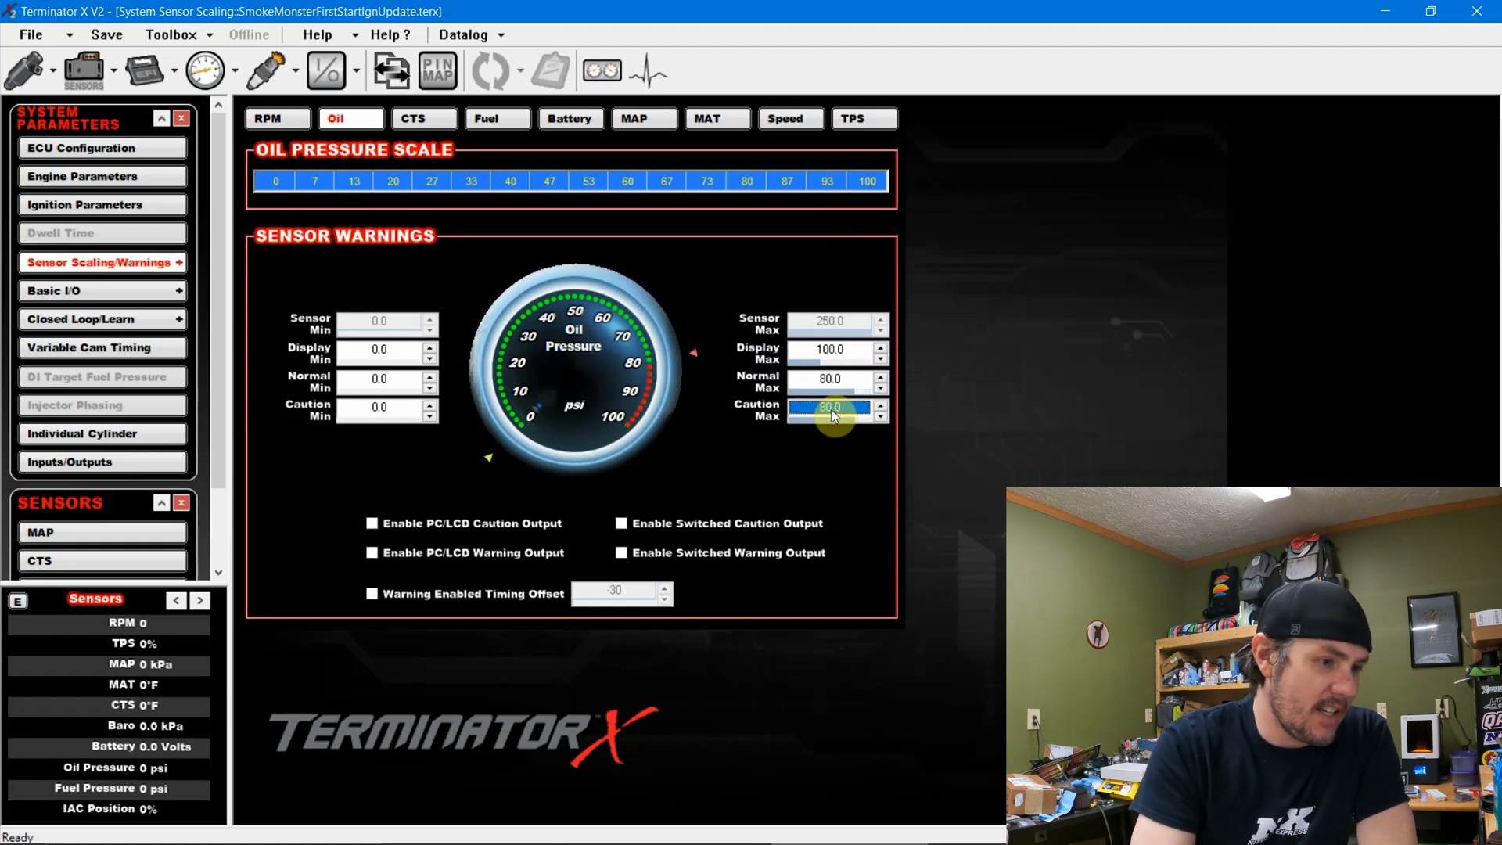
Set the oil pressure caution limits, entering 25 and a caution minimum of 25.0 psi
left_click(829, 379)
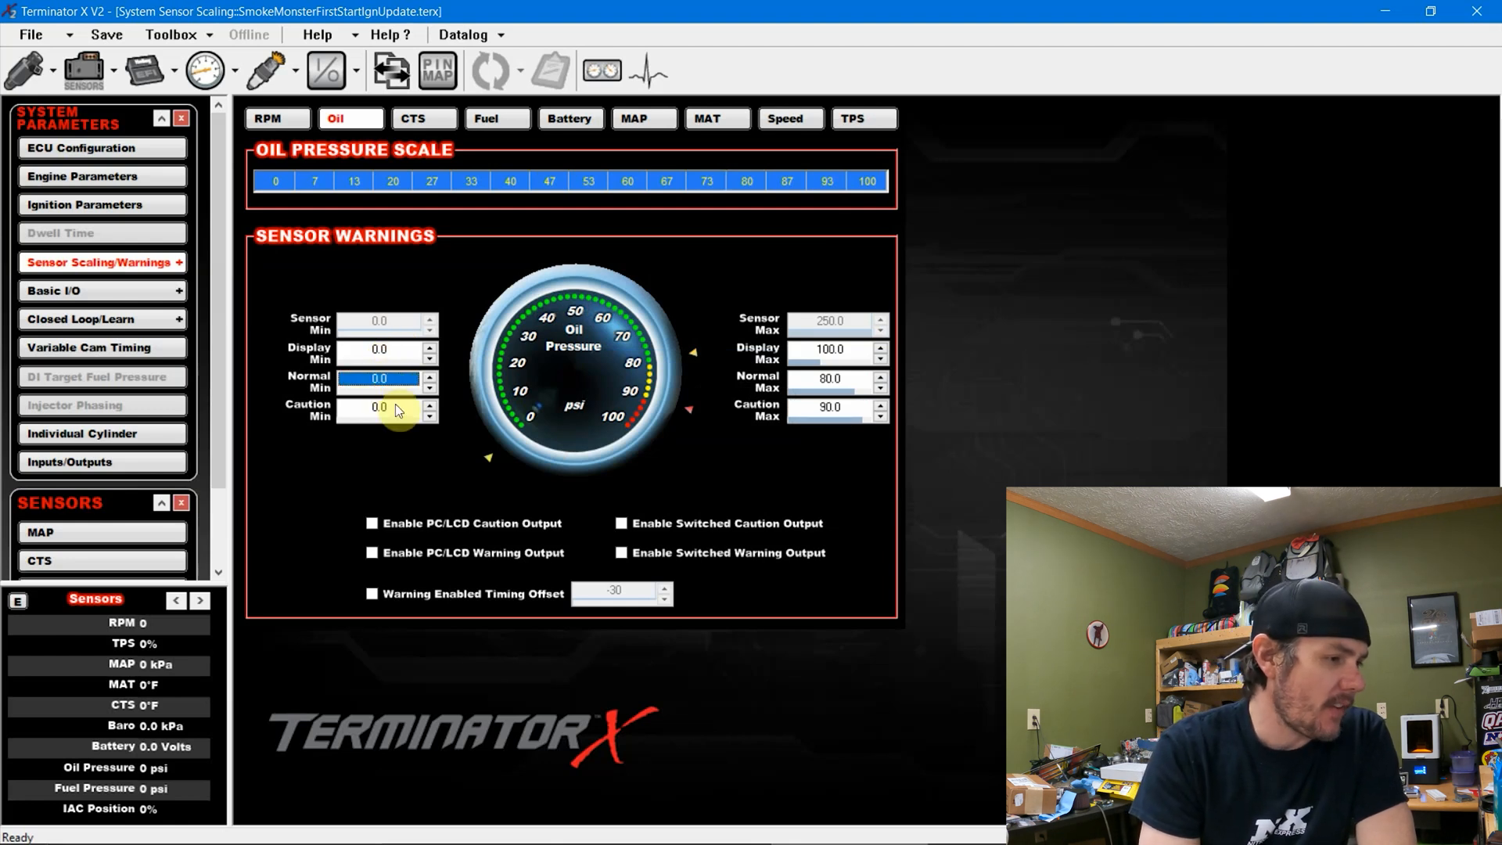
type("25")
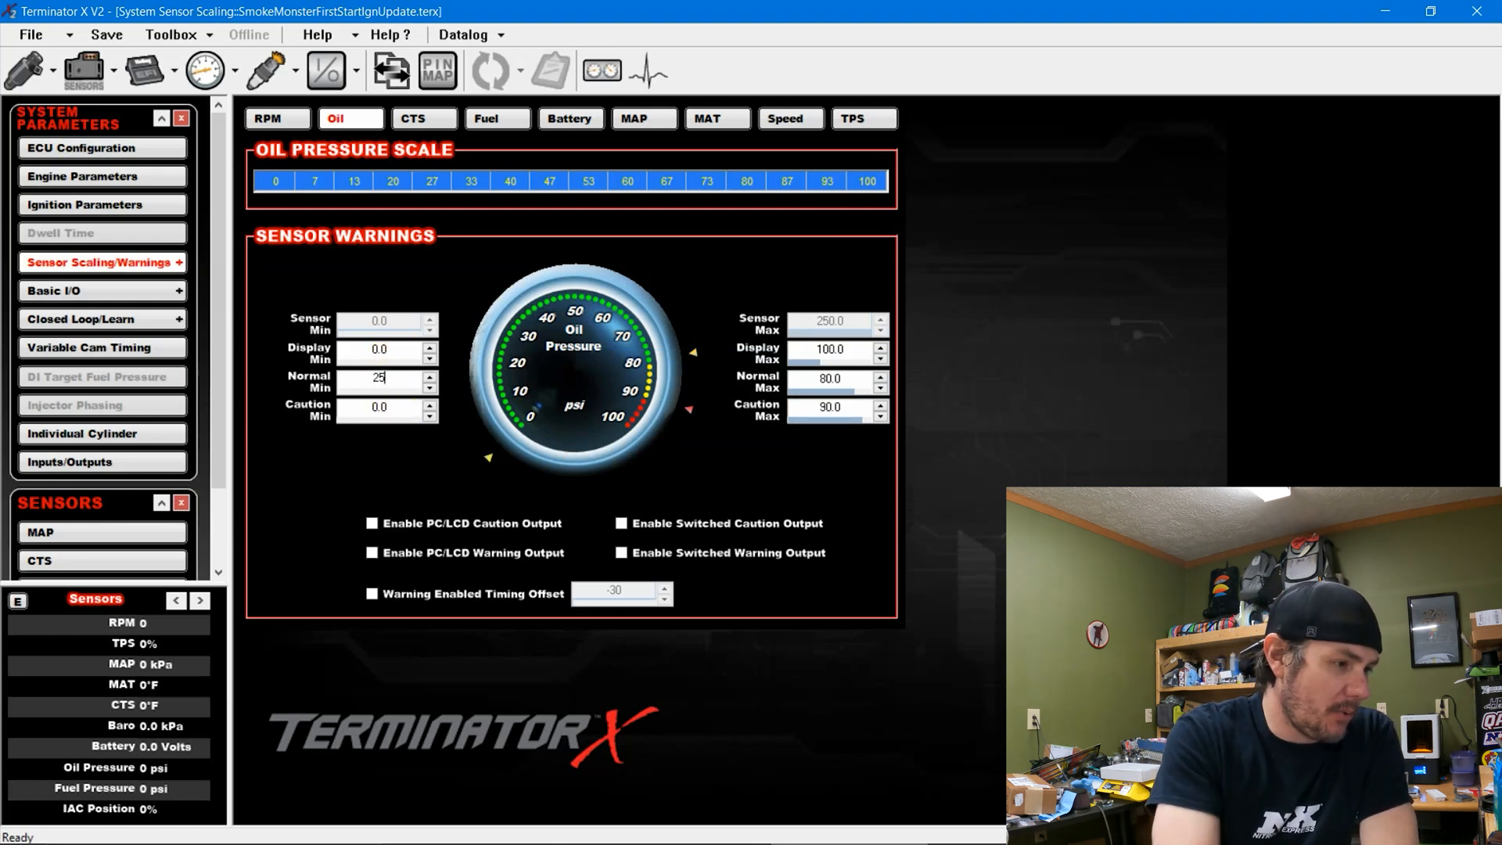
left_click(382, 409)
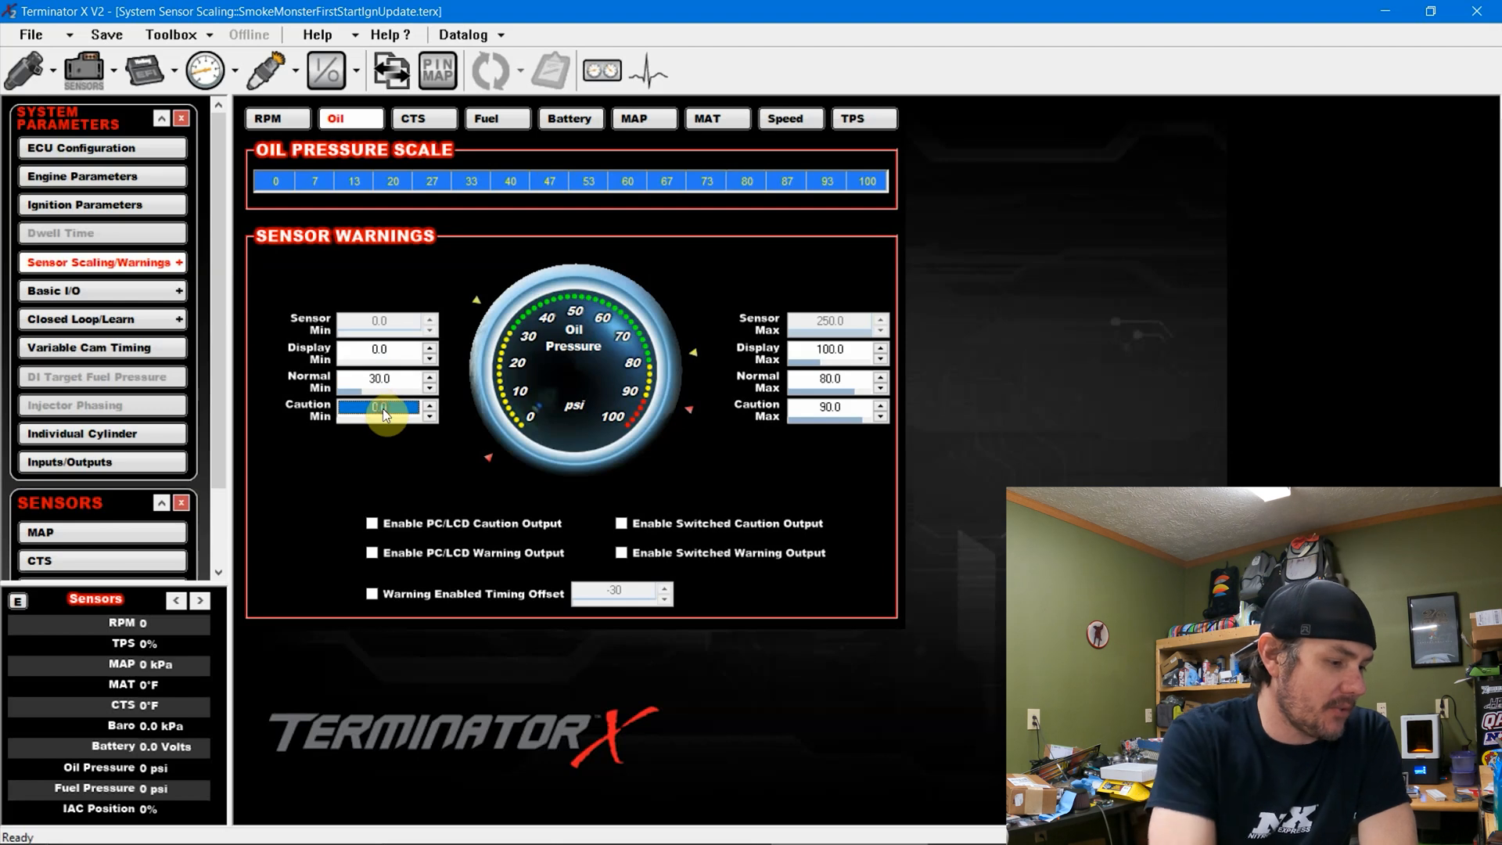
type("25.0")
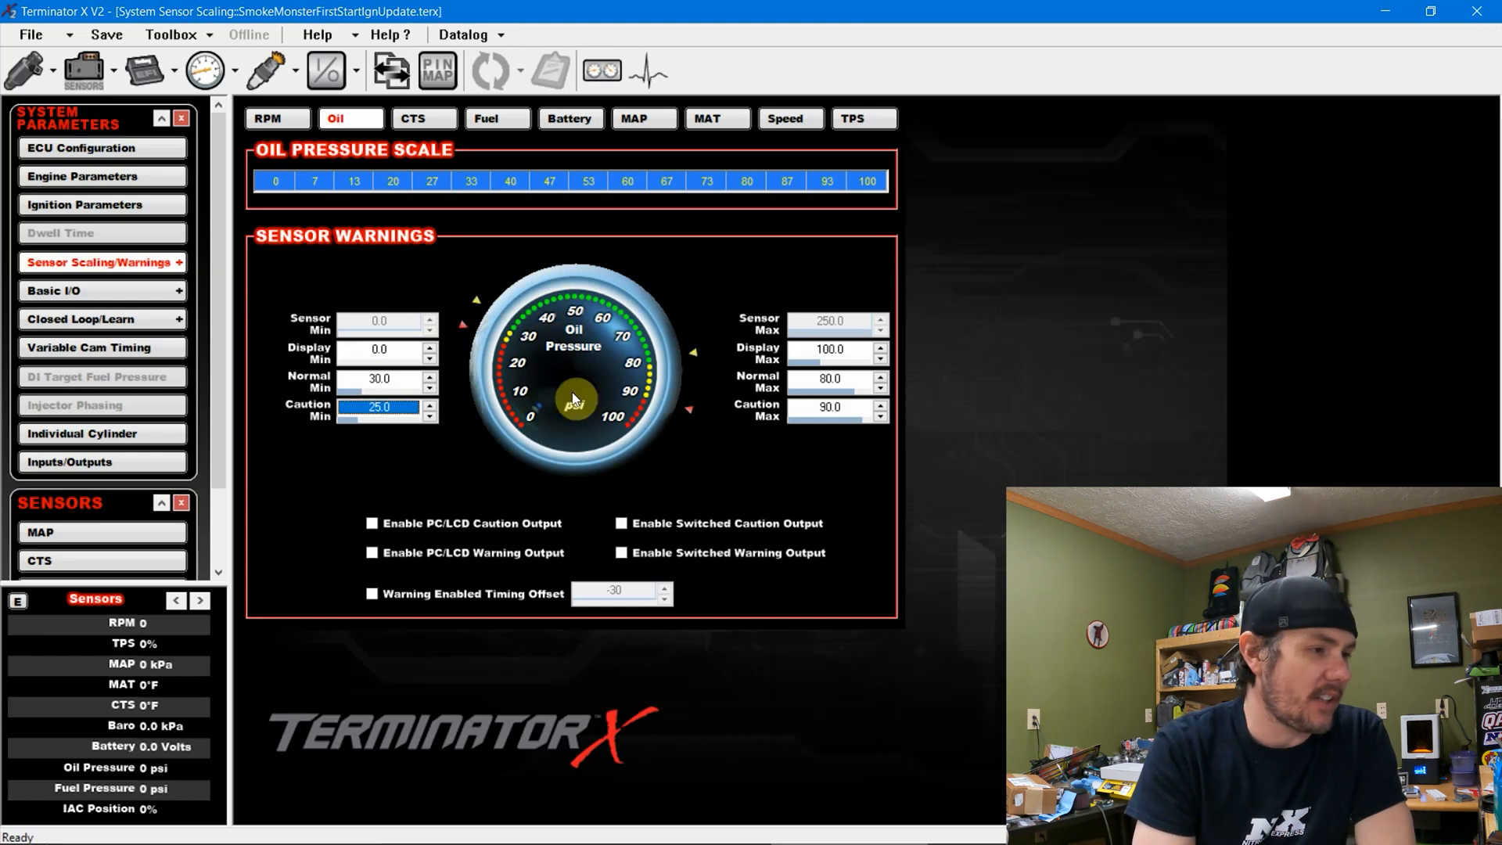
left_click(423, 117)
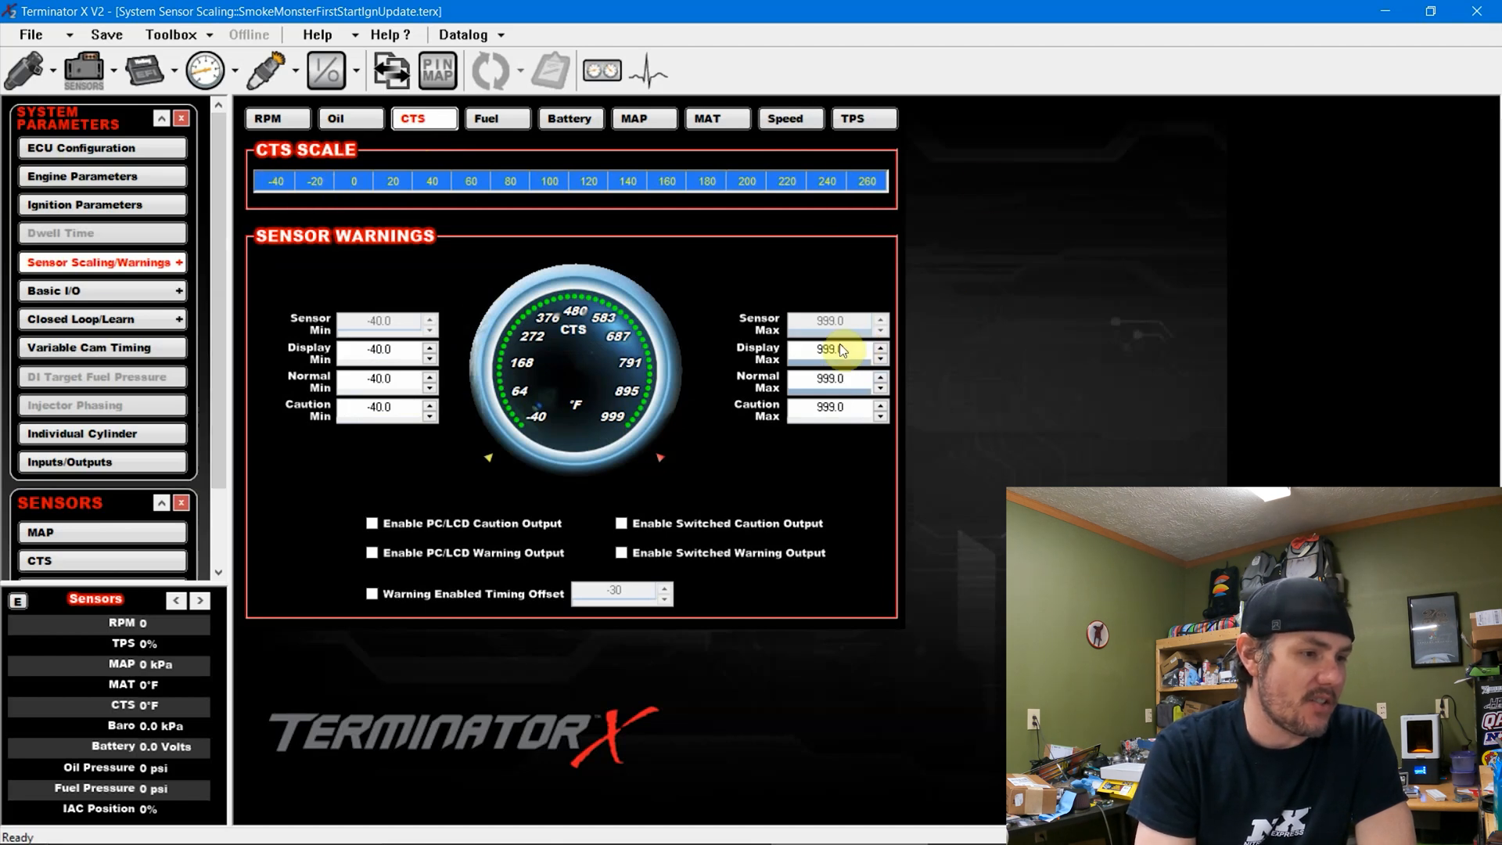
Scale the CTS gauge to 260 °F display max with normal max 230 and caution max 240
type("2")
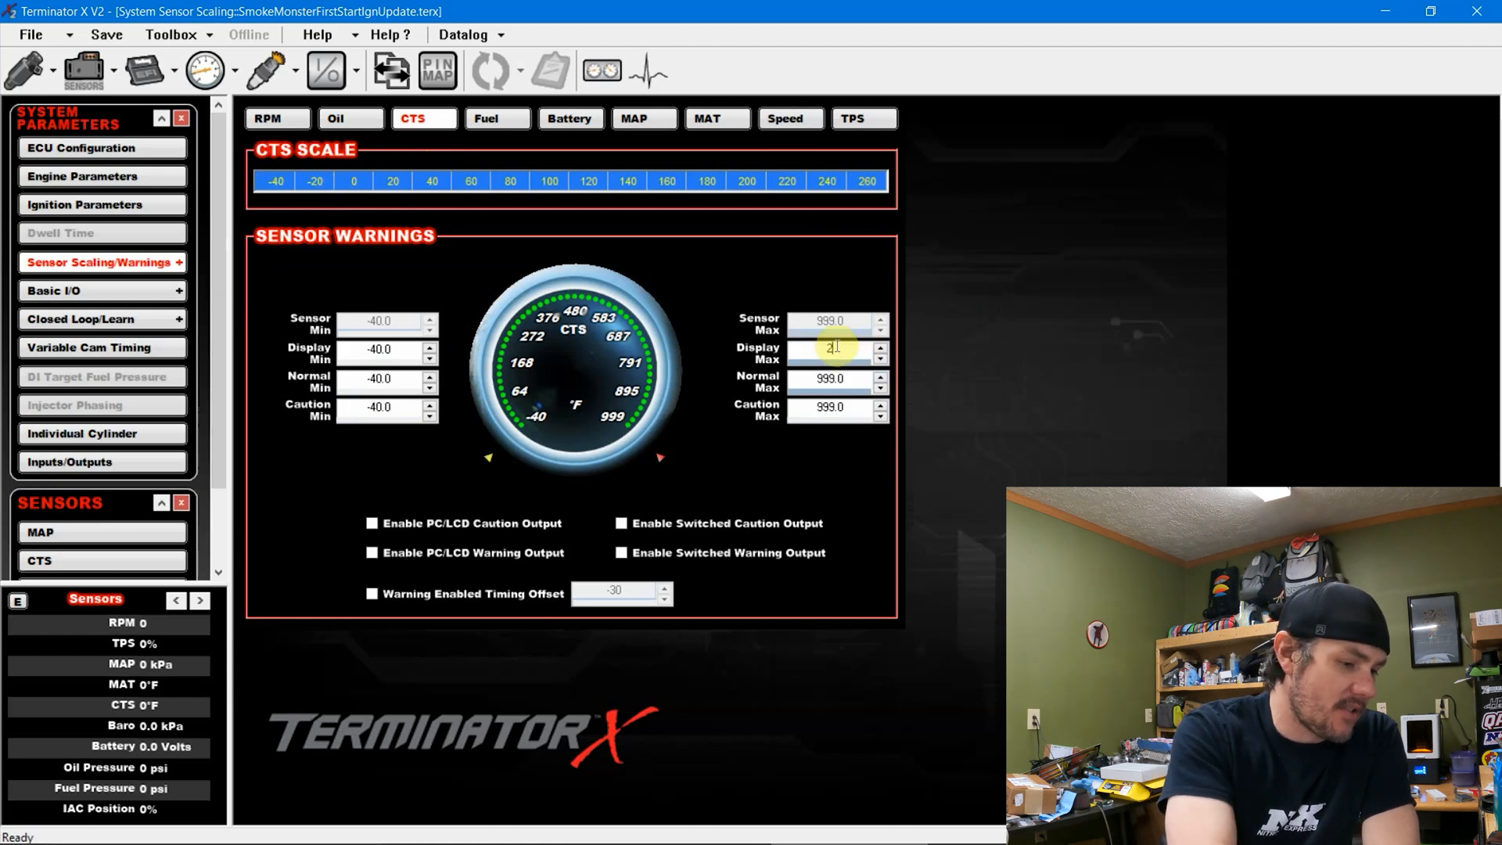
key("Enter")
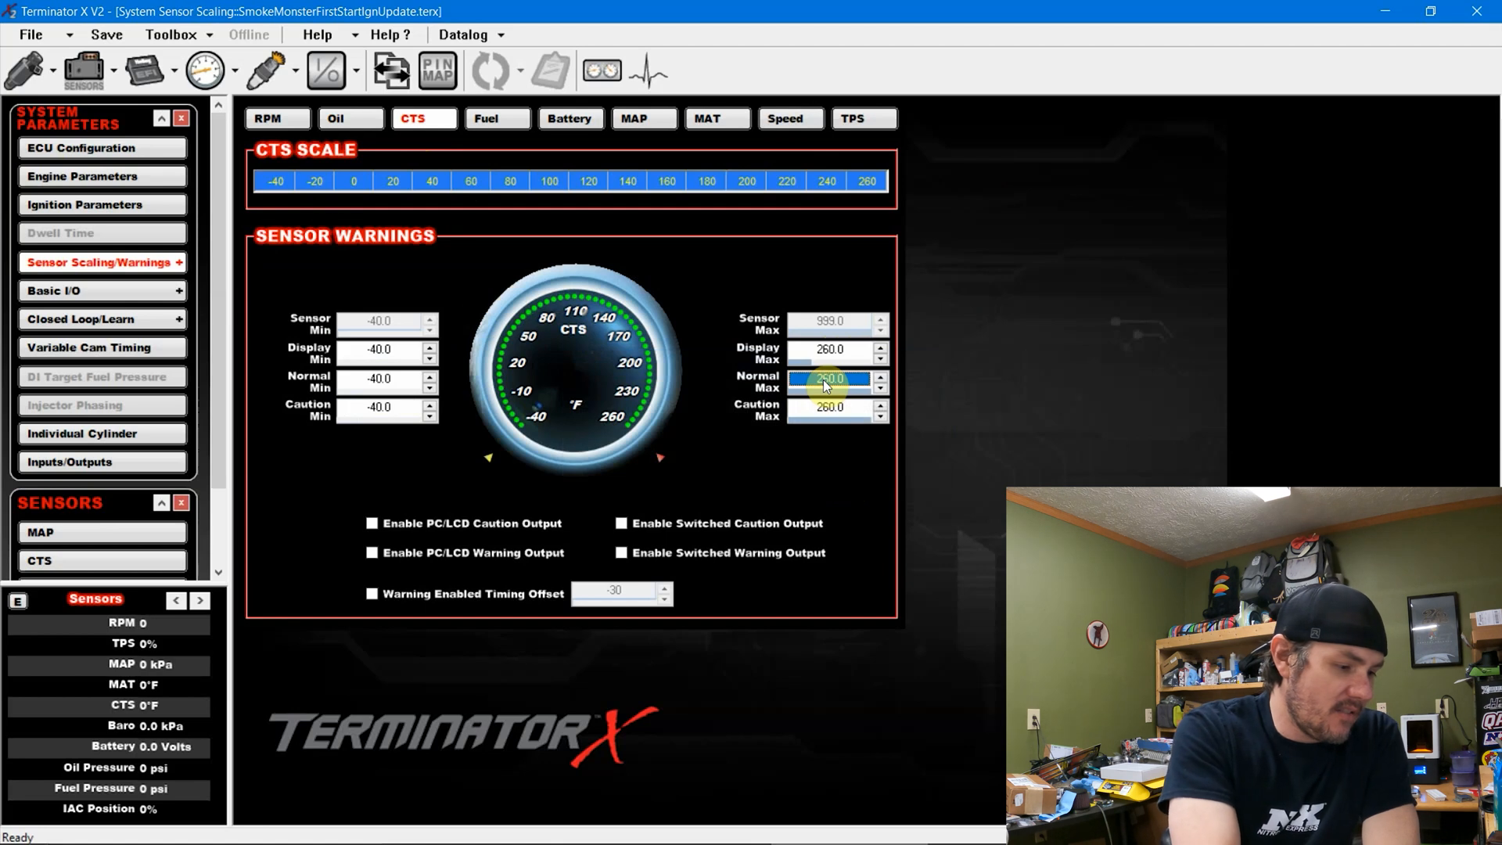
type("23")
left_click(837, 410)
type("240")
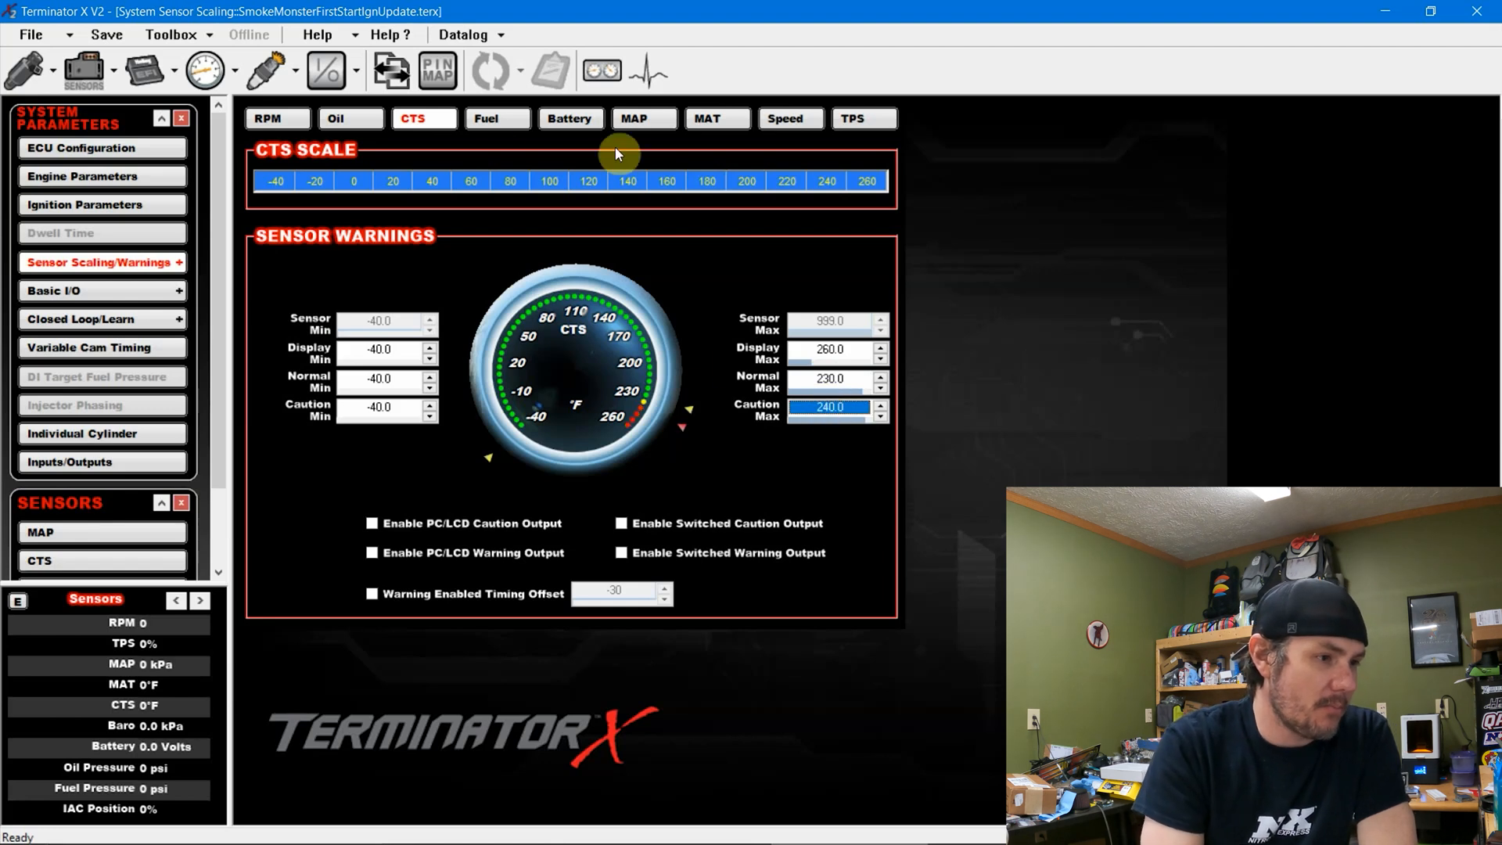
left_click(496, 117)
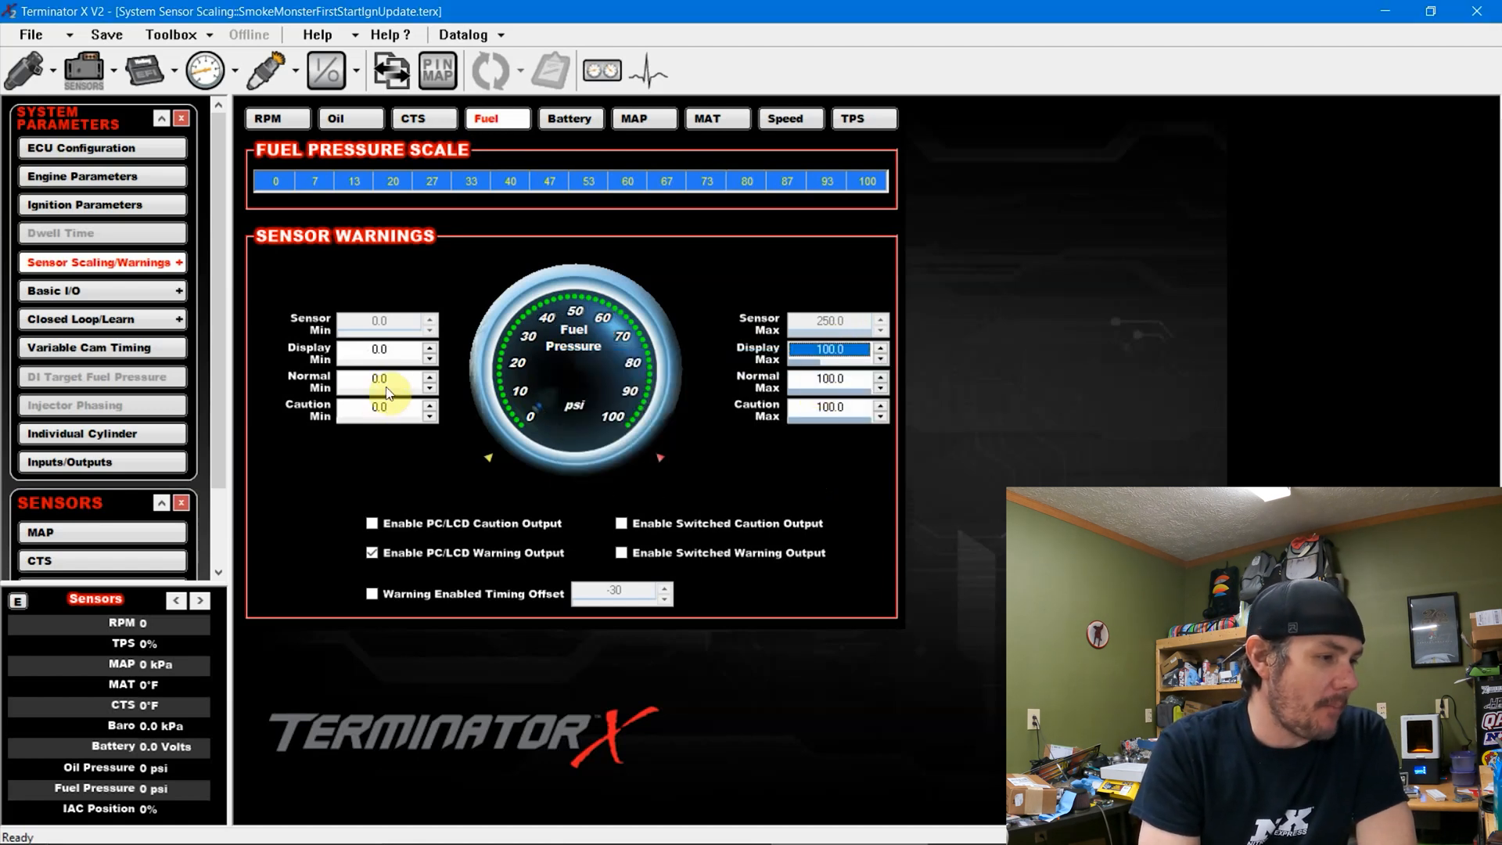
Set fuel pressure normal minimum 35 psi and caution minimum 30 psi
left_click(382, 349)
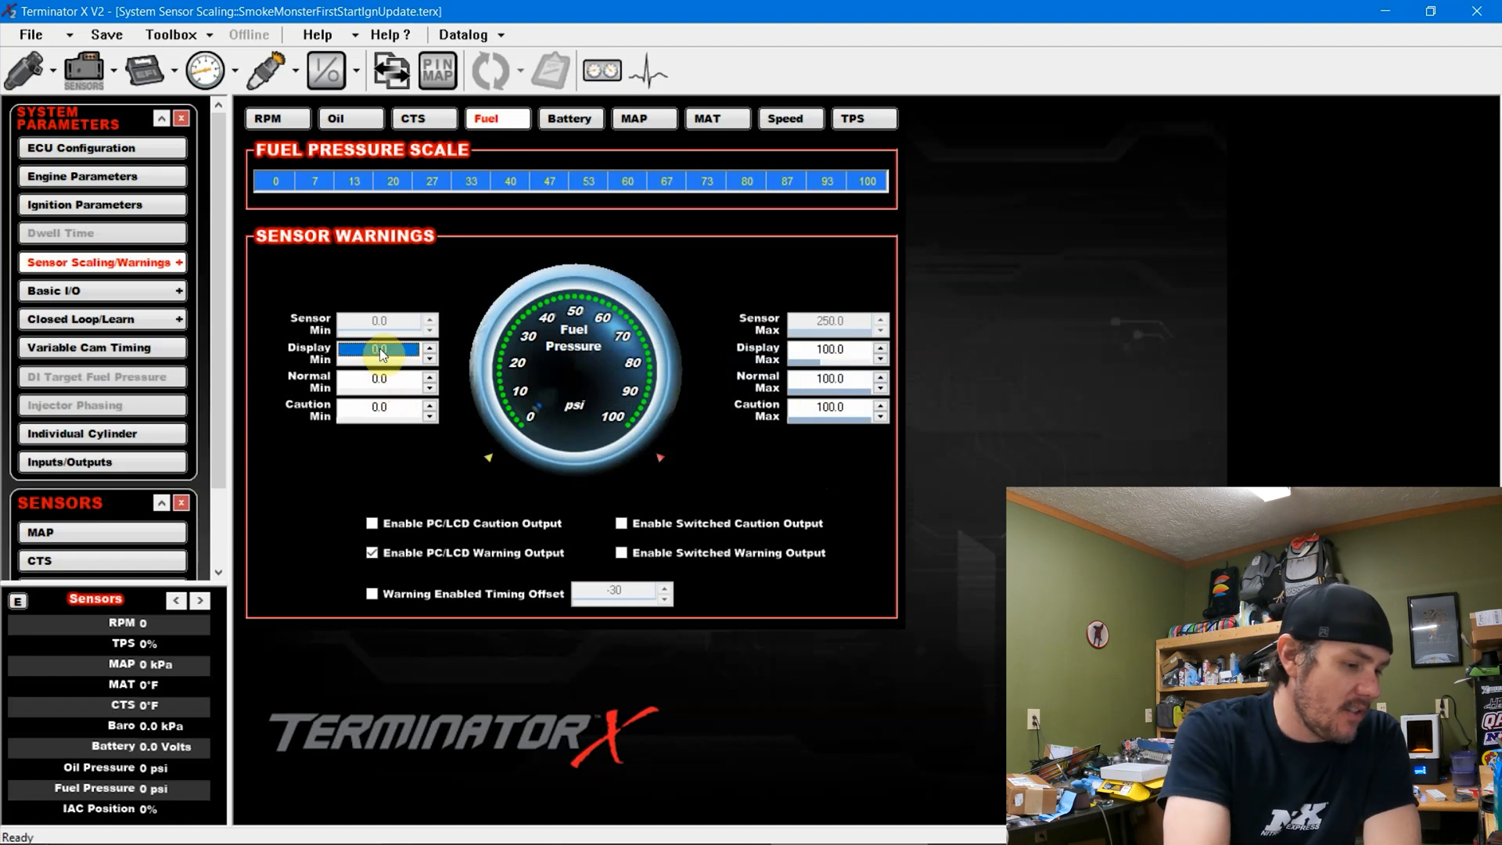
type("35")
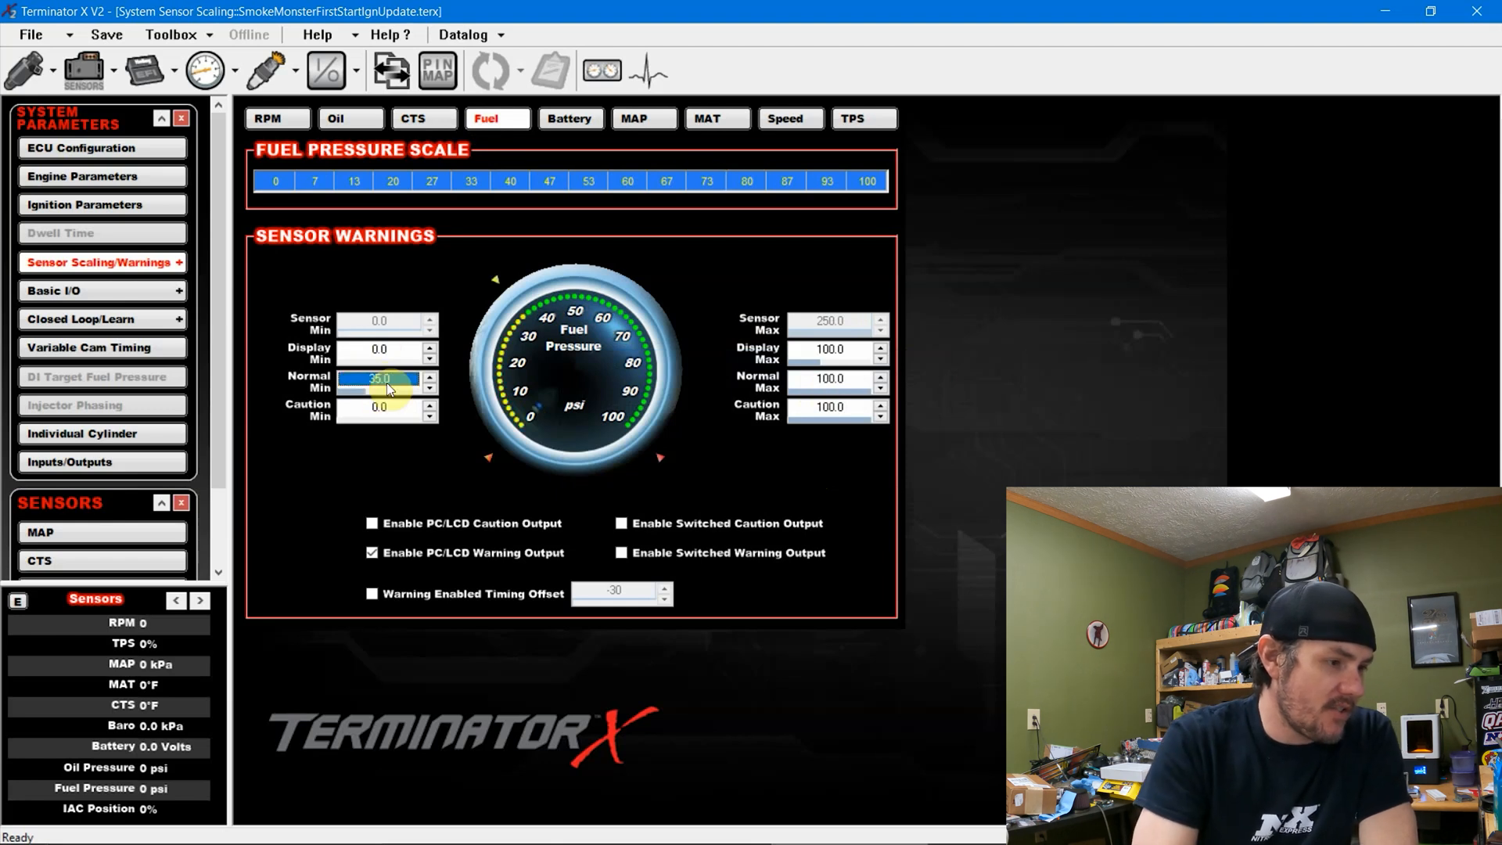
type("30")
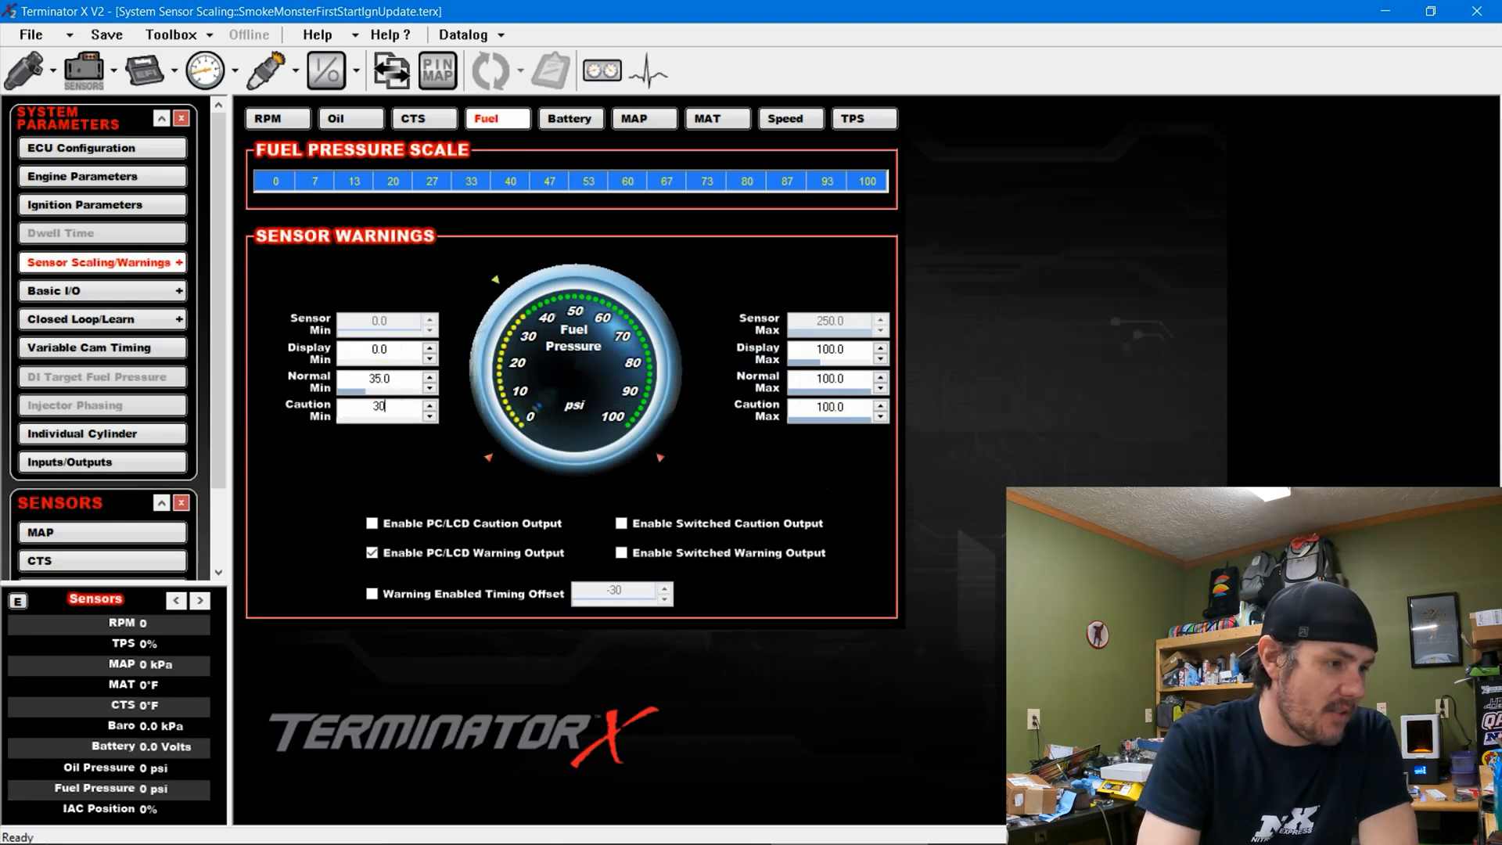
key("enter")
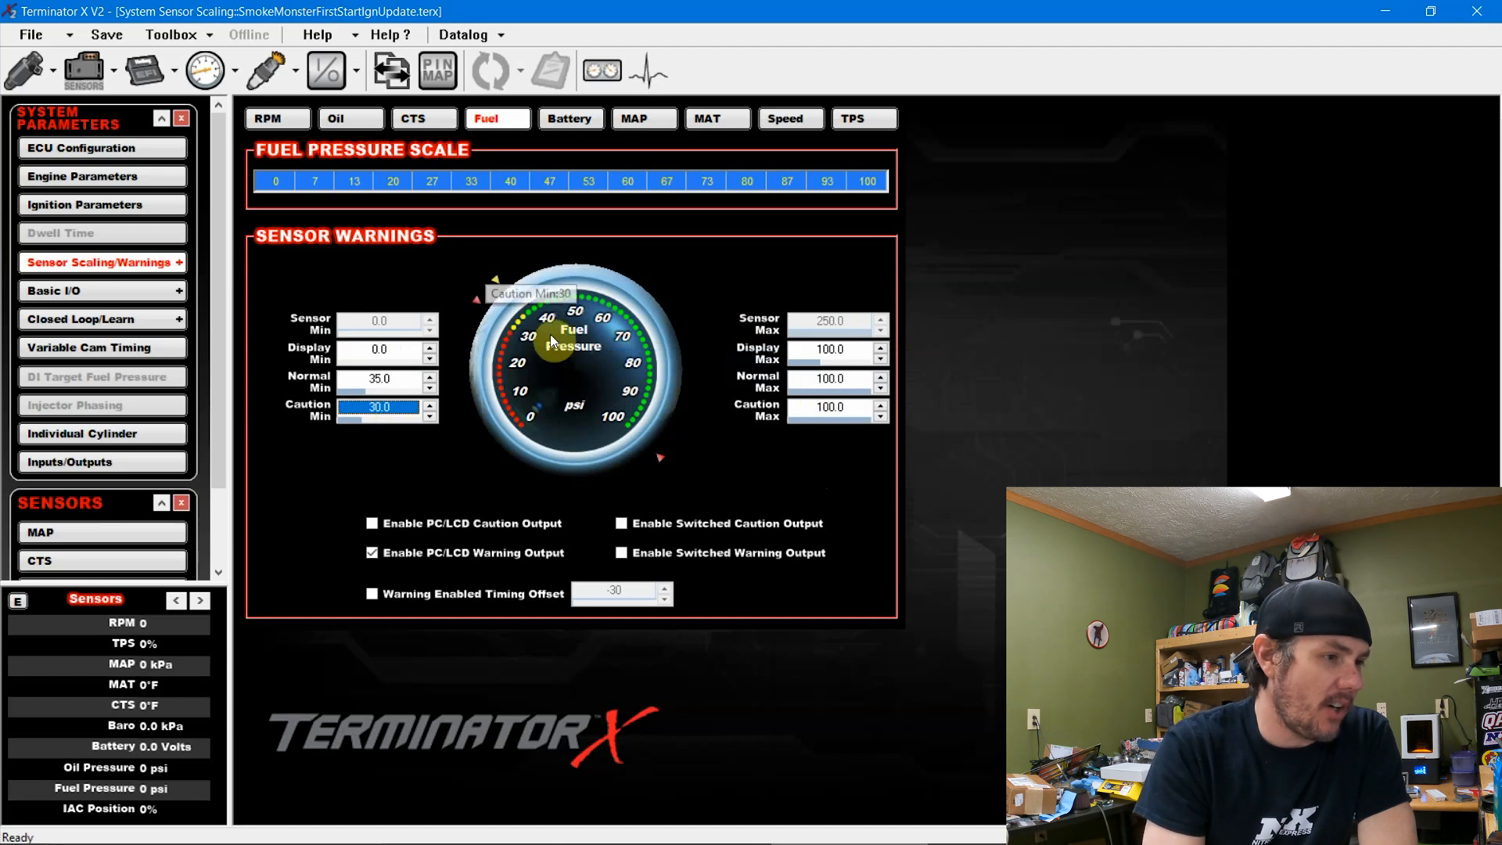
left_click(570, 117)
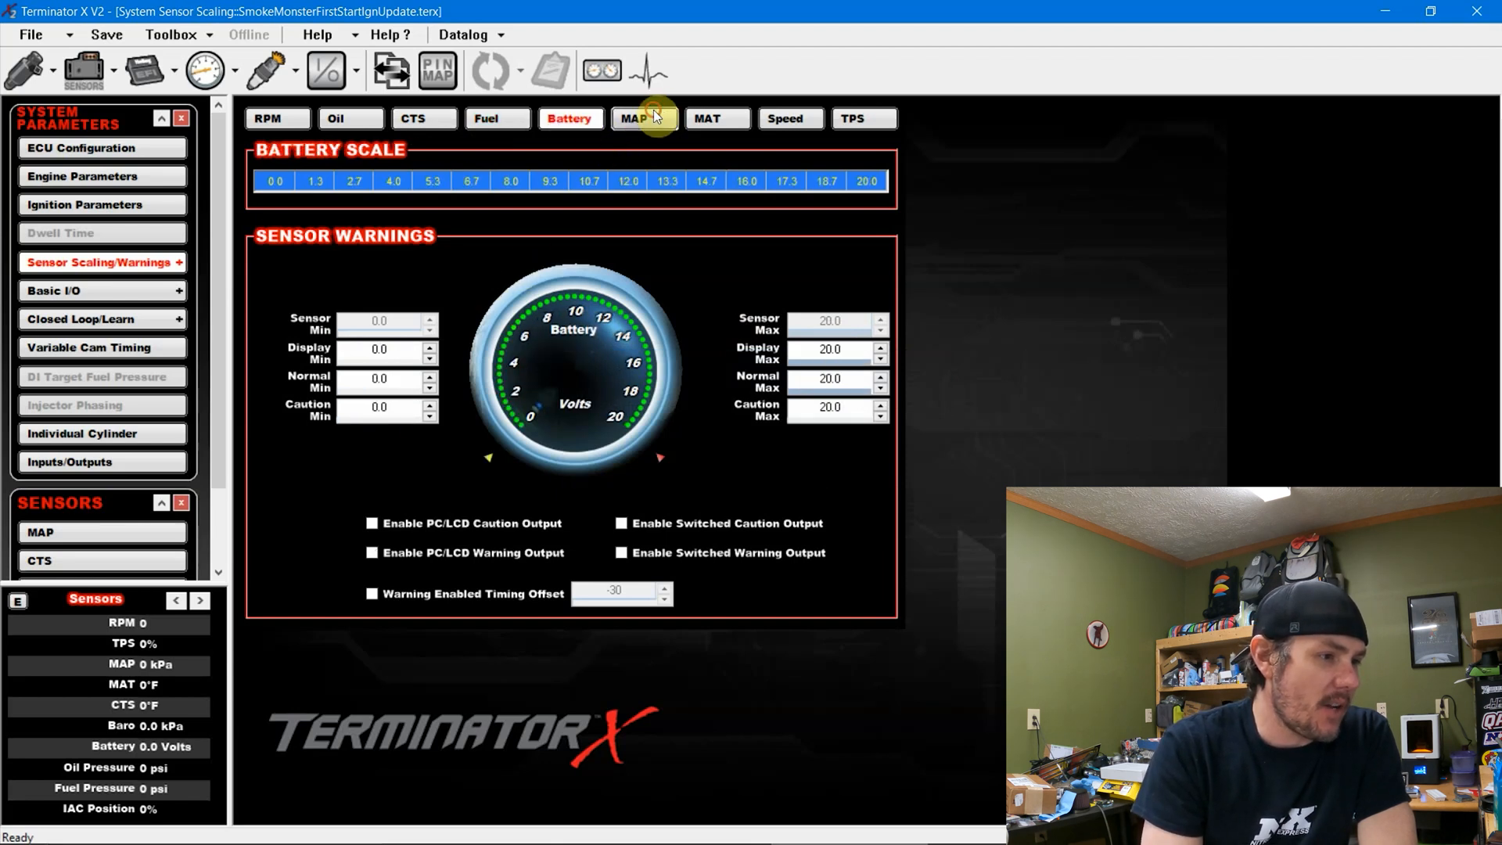
On the MAT tab set display max 160 °F, normal max 110 and caution max 115
left_click(717, 117)
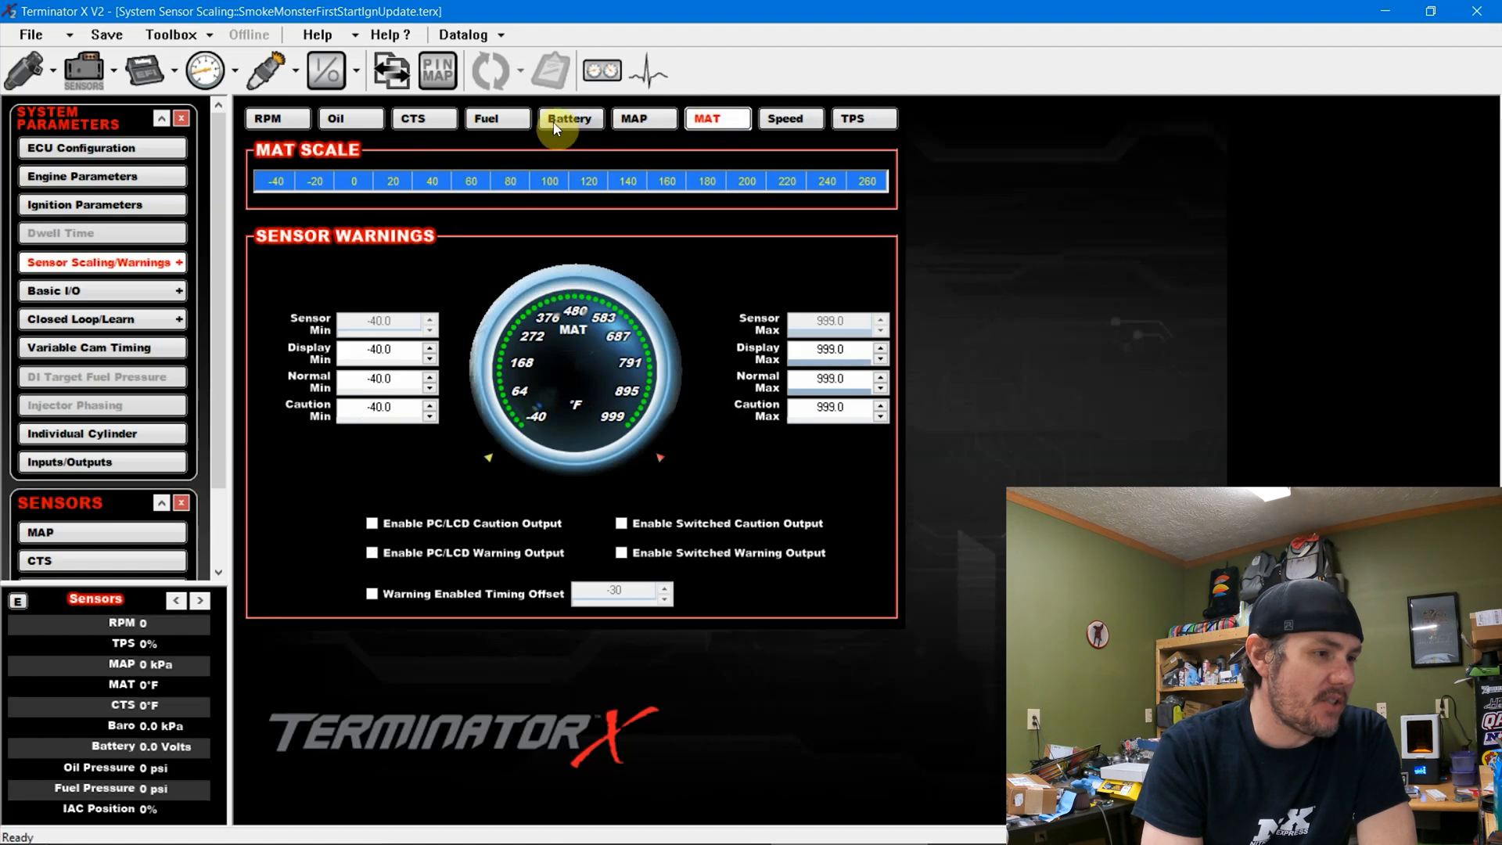
left_click(569, 118)
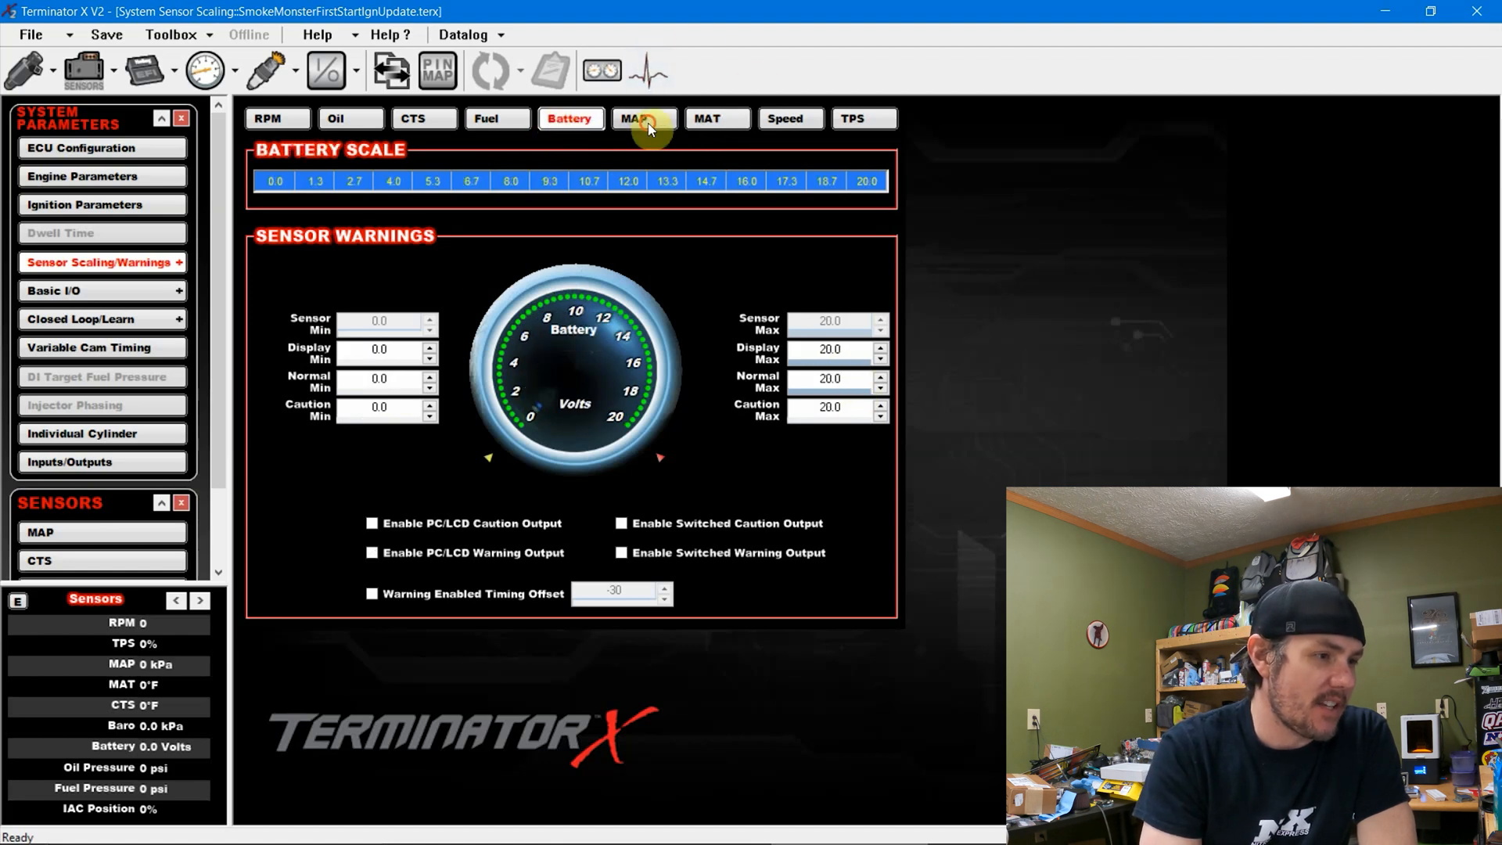
left_click(715, 118)
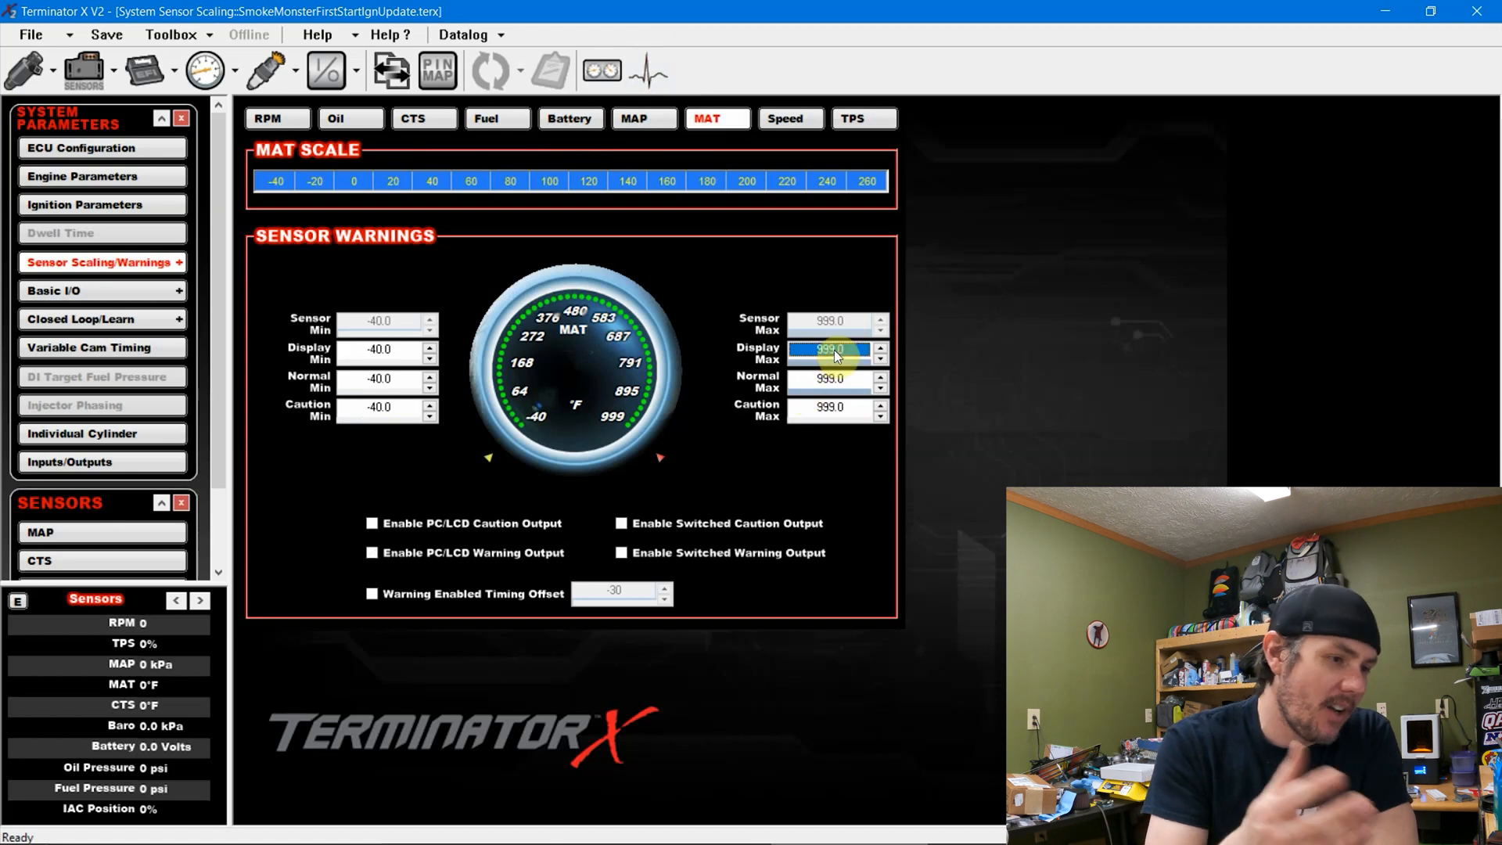
type("160.0")
left_click(831, 379)
type("110")
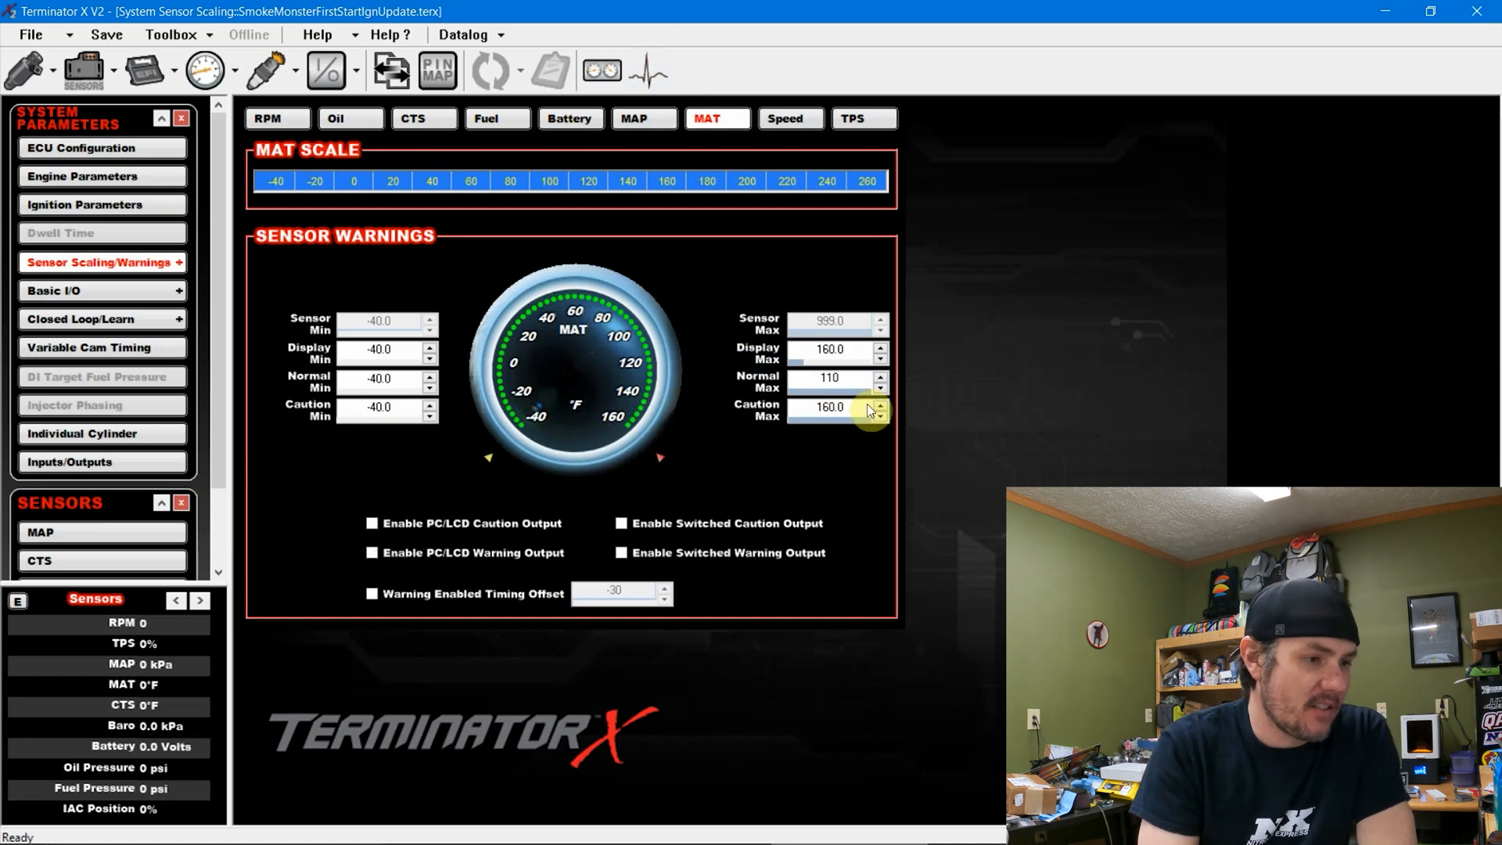
type("115")
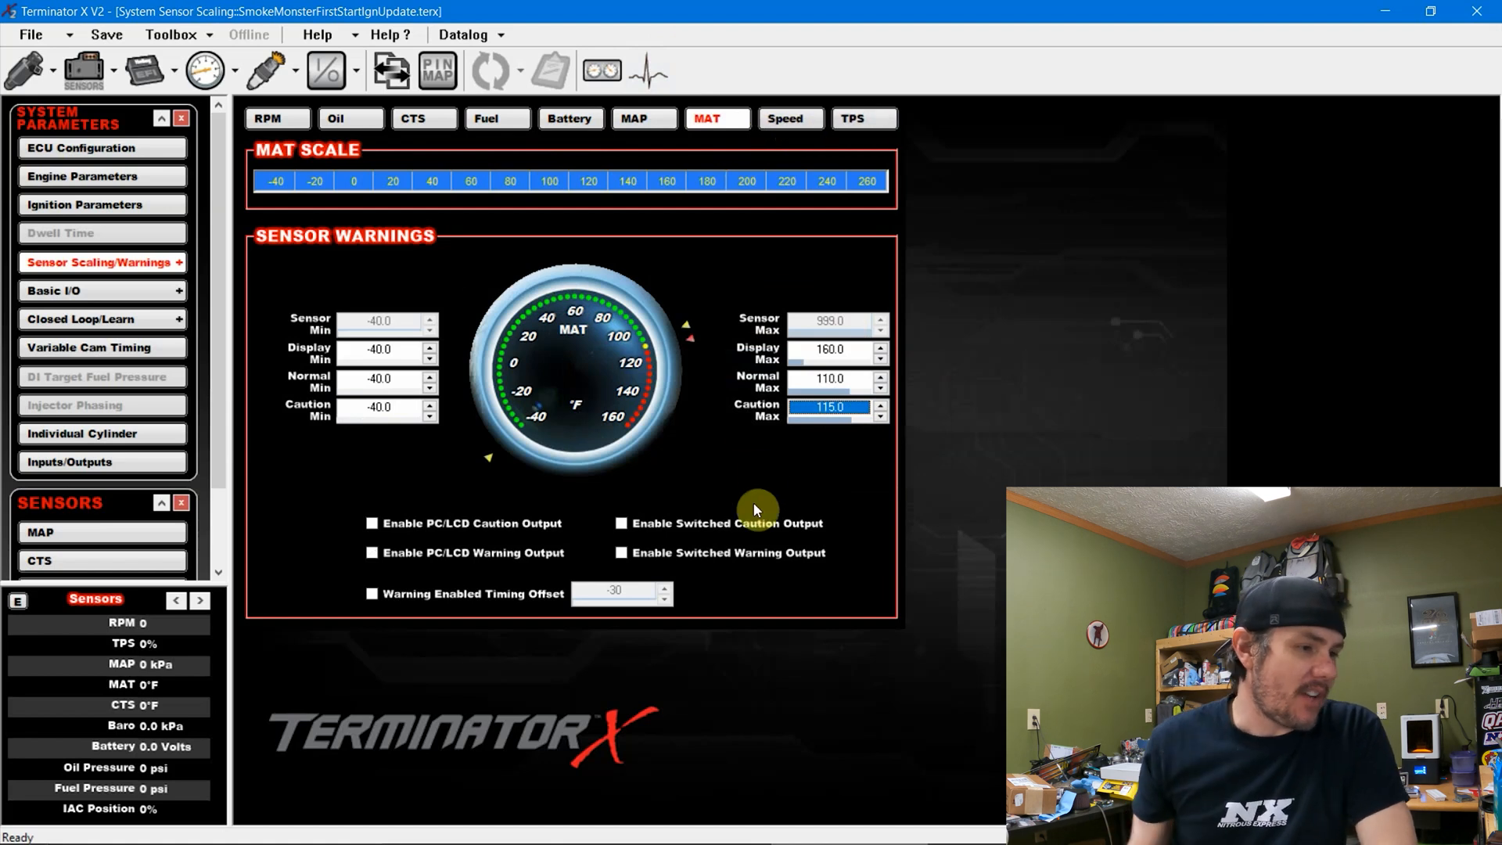
mouse_move(132, 120)
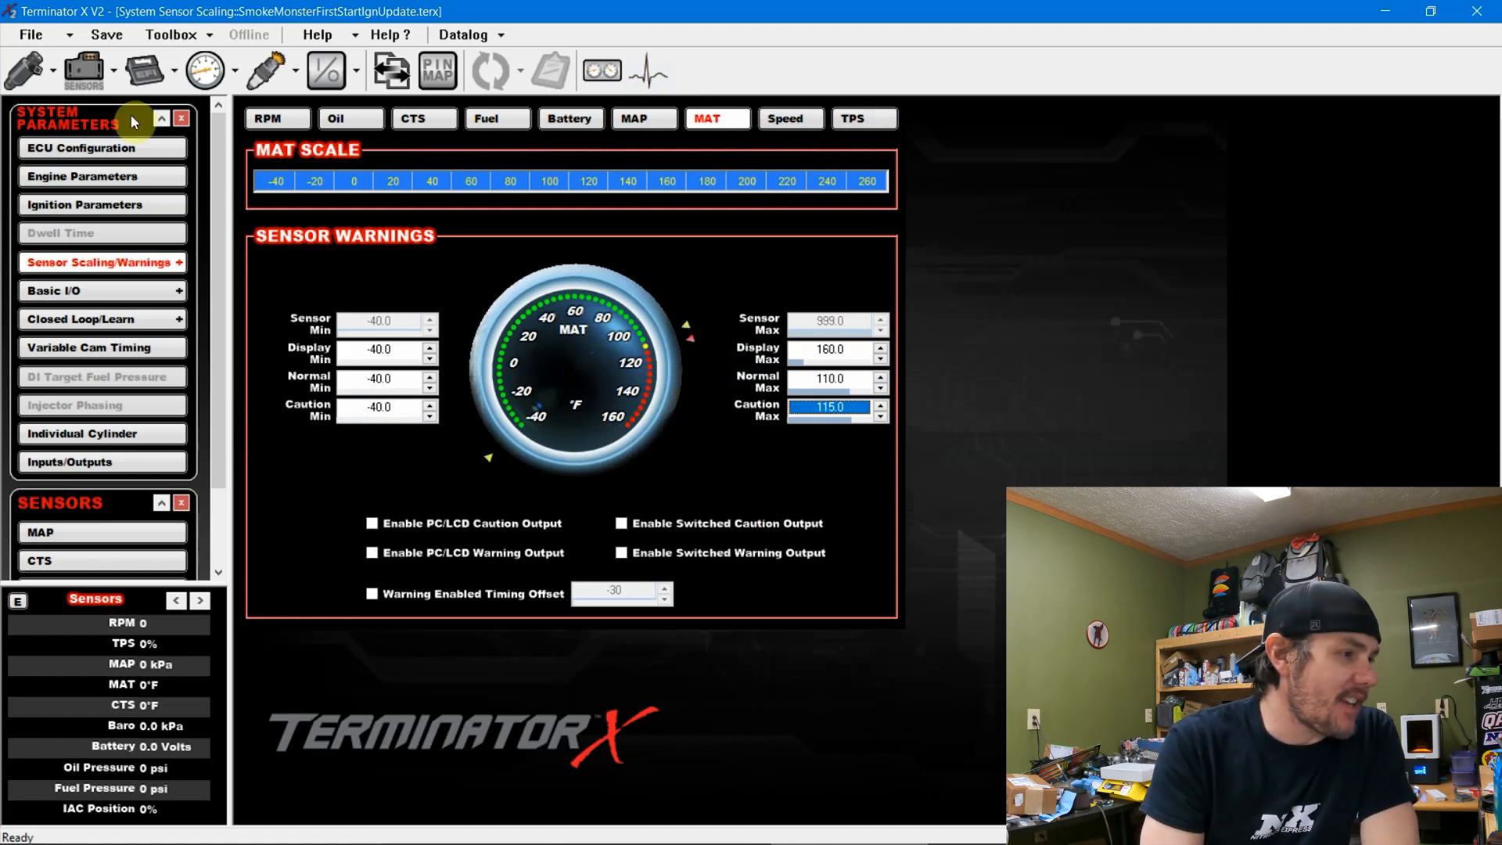
Save the global file as SmokeMonsterSensorUpdate.terx
left_click(30, 34)
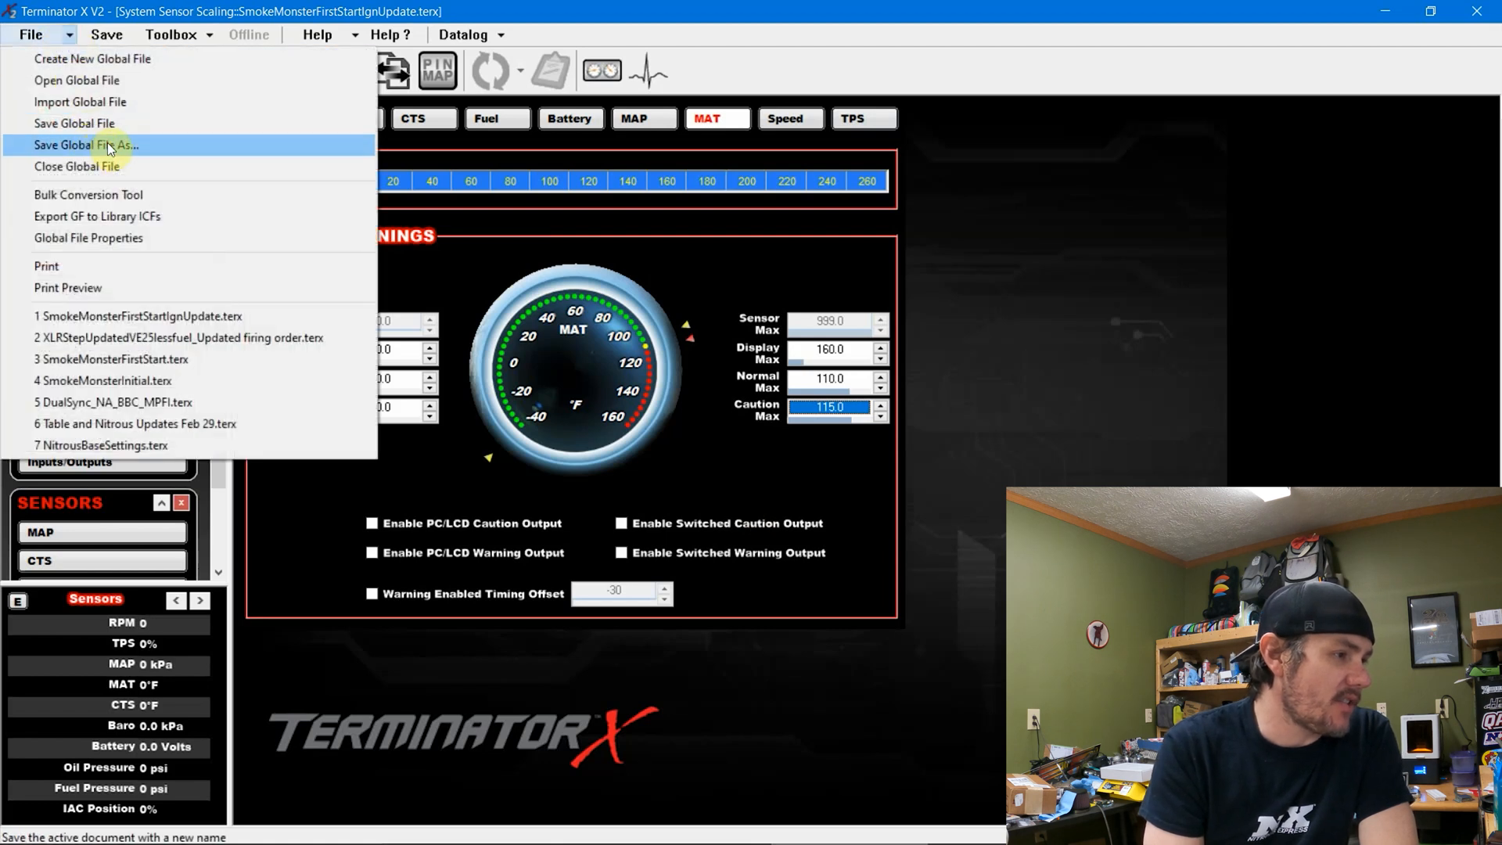
left_click(85, 144)
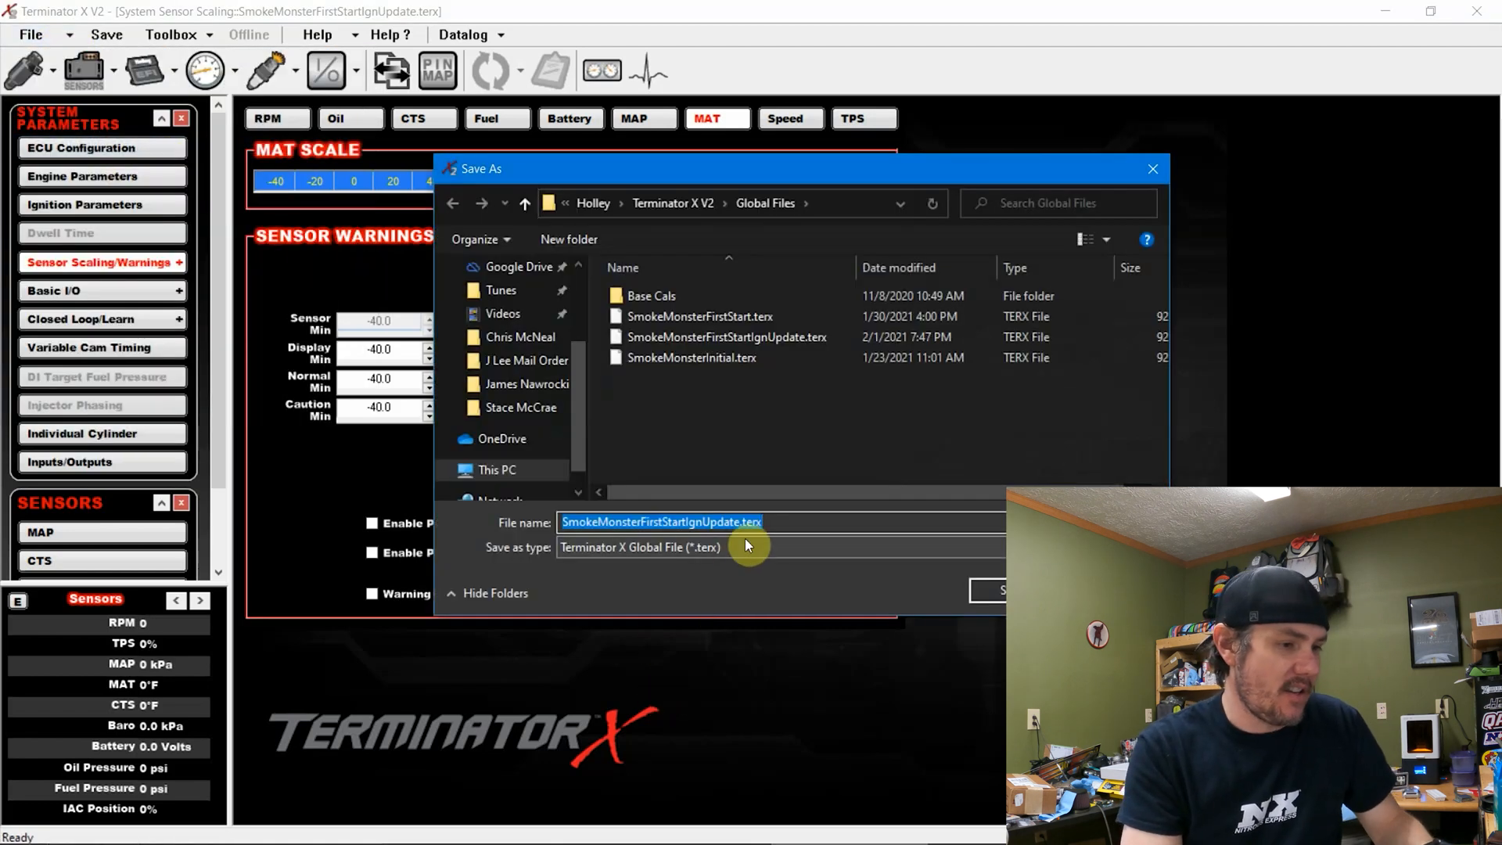
left_click(748, 523)
type("Senso")
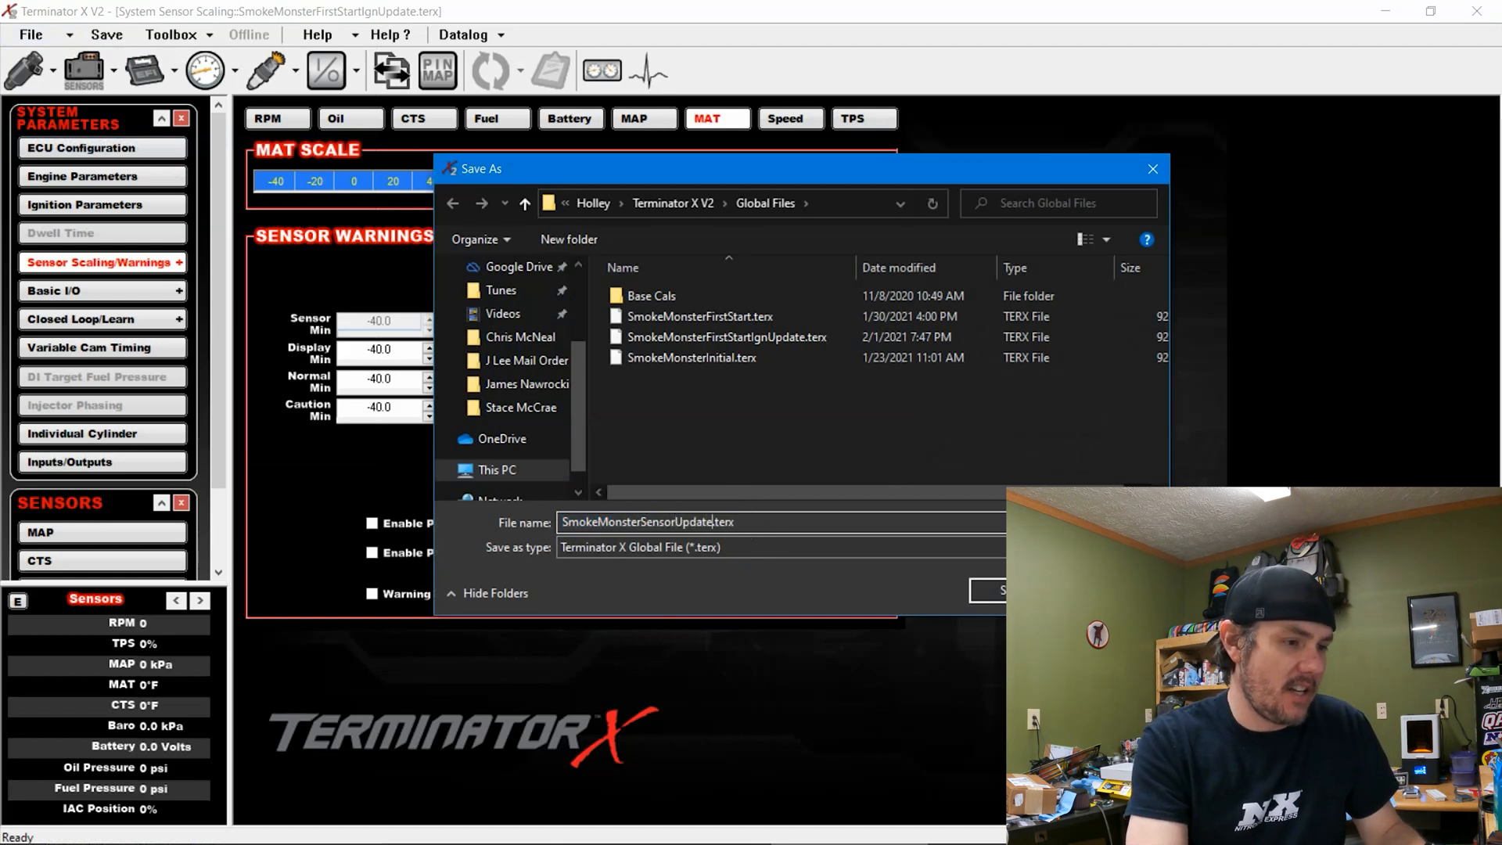
left_click(997, 590)
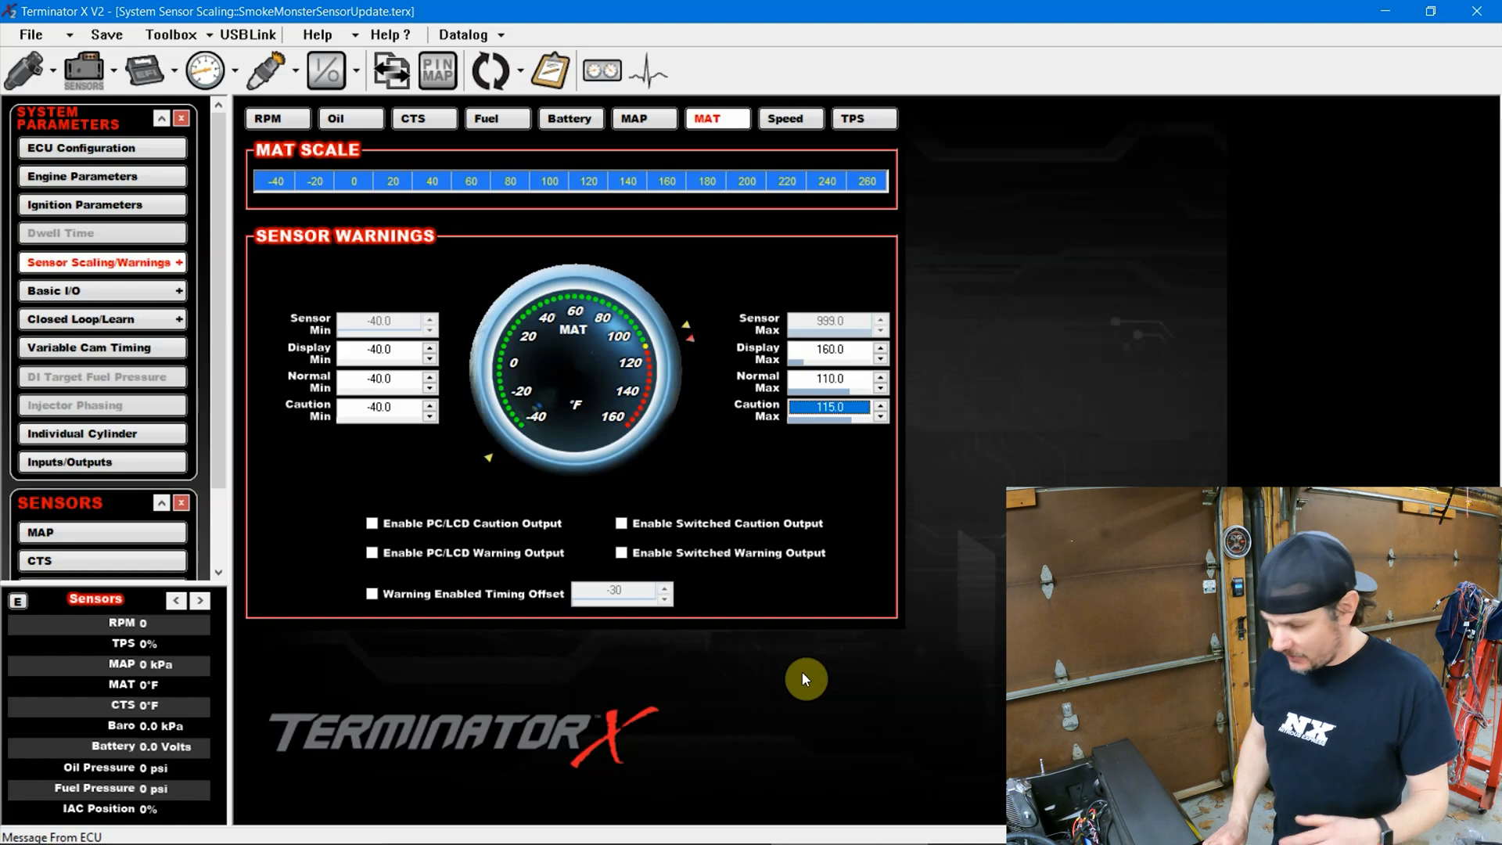
Go online with the ECU and show the live gauge panel
left_click(247, 34)
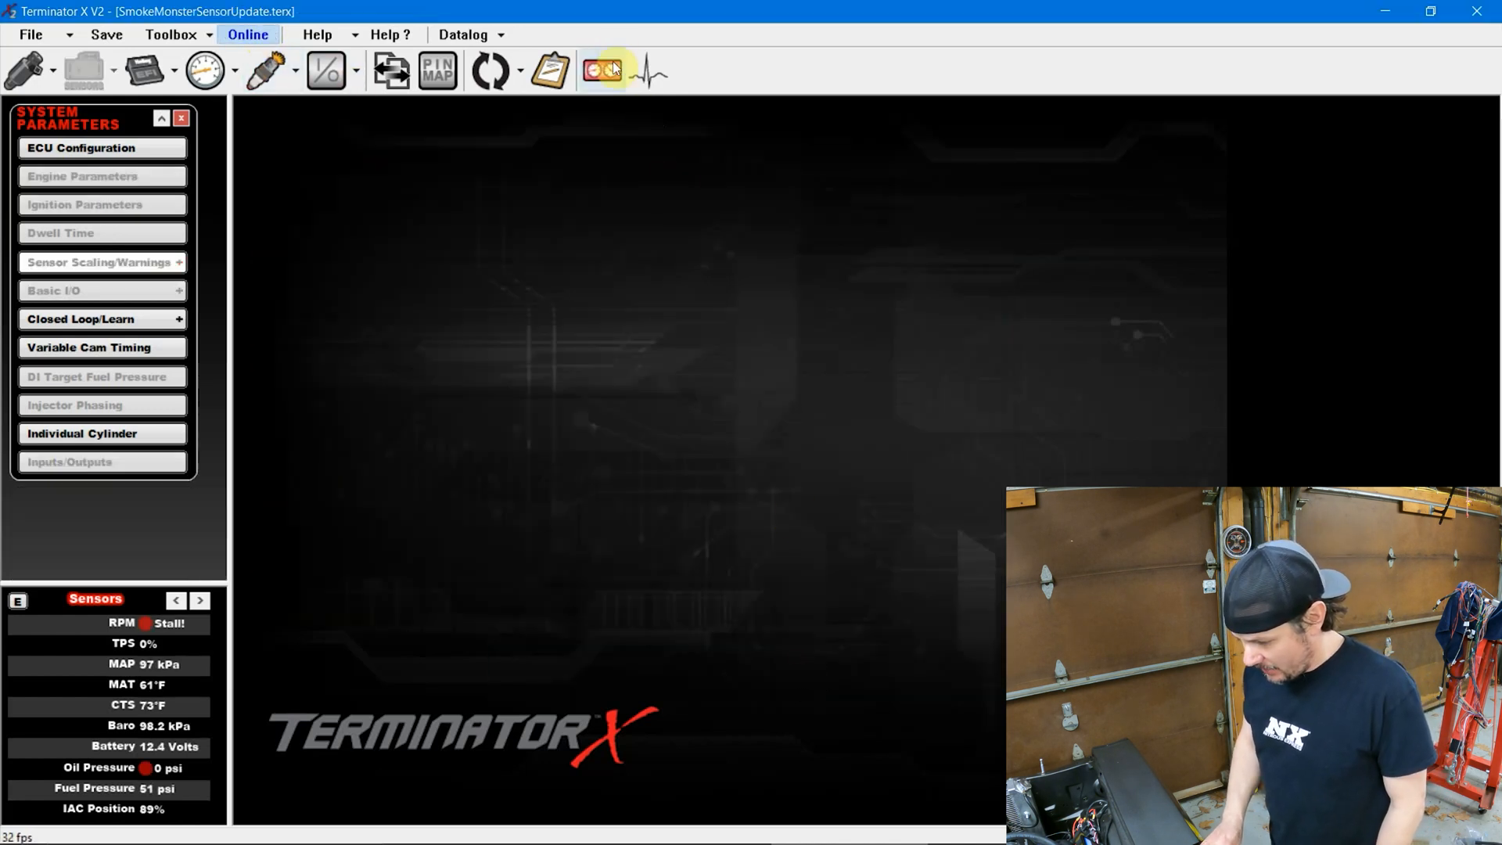
left_click(603, 70)
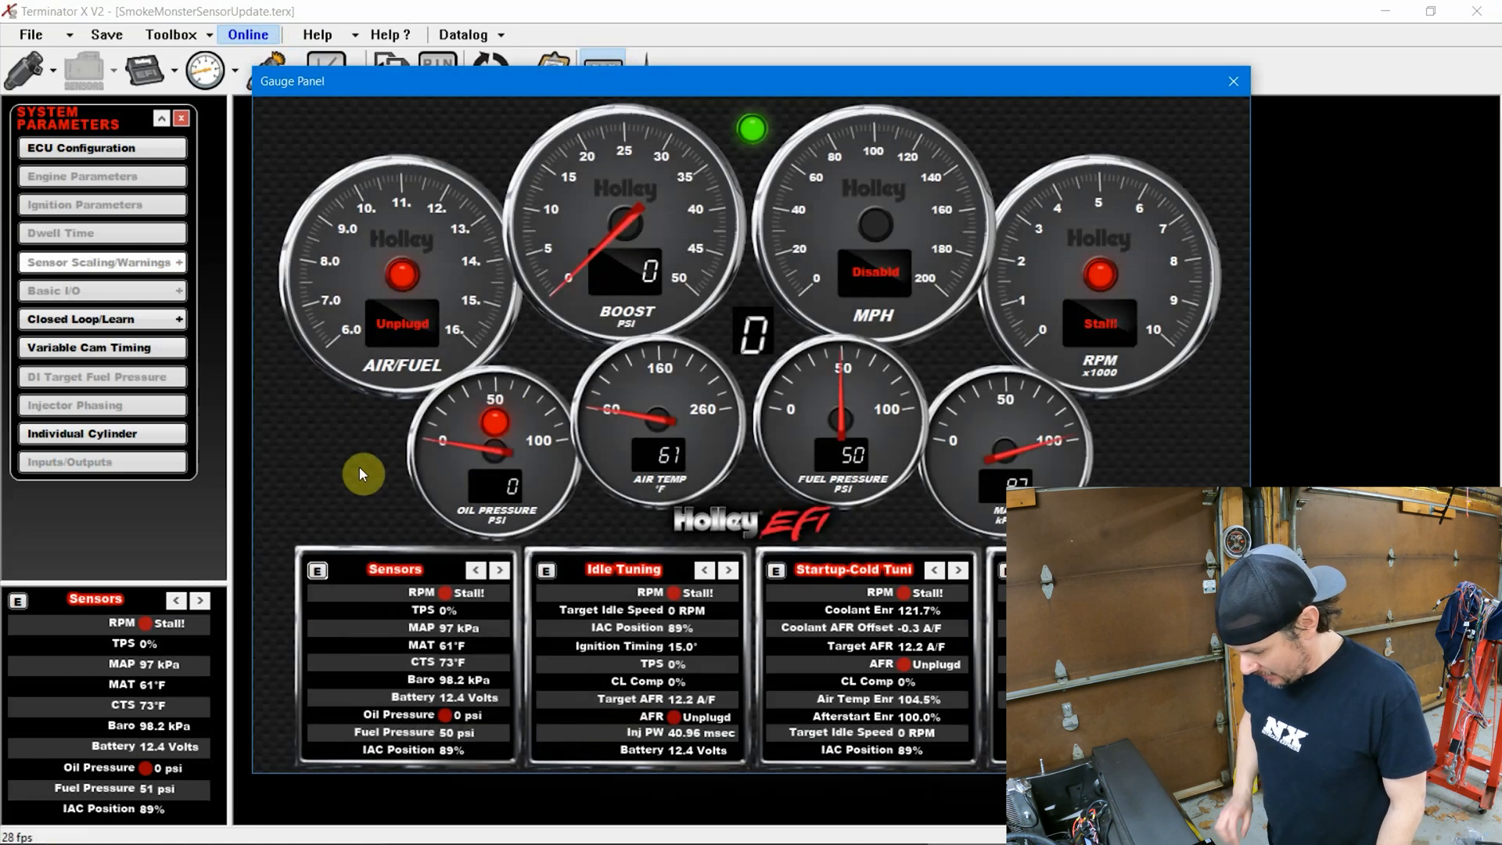